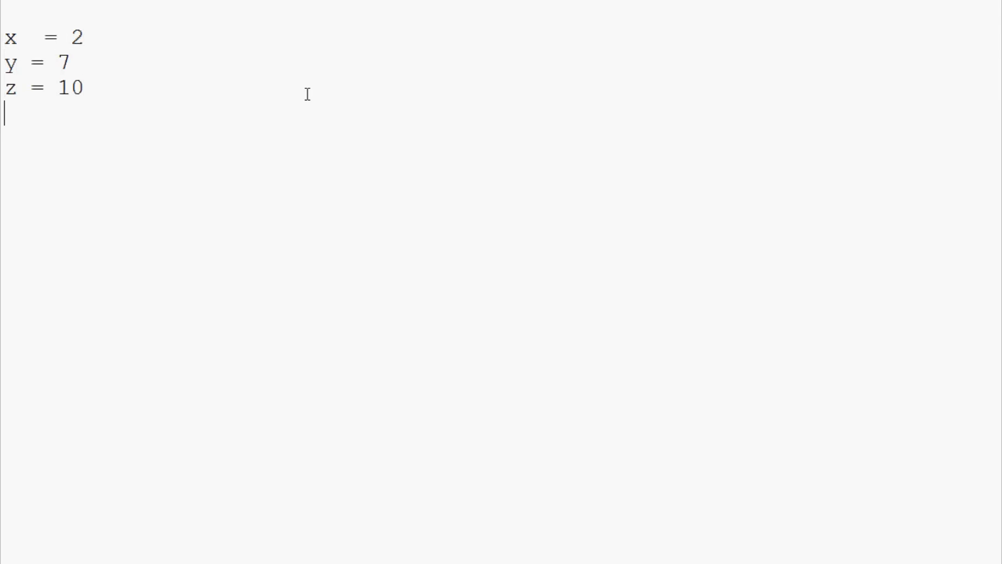
Step: After a blank line, add 'if x > y:' printing x, 'is greater than', y
{"action": "key", "text": "Return"}
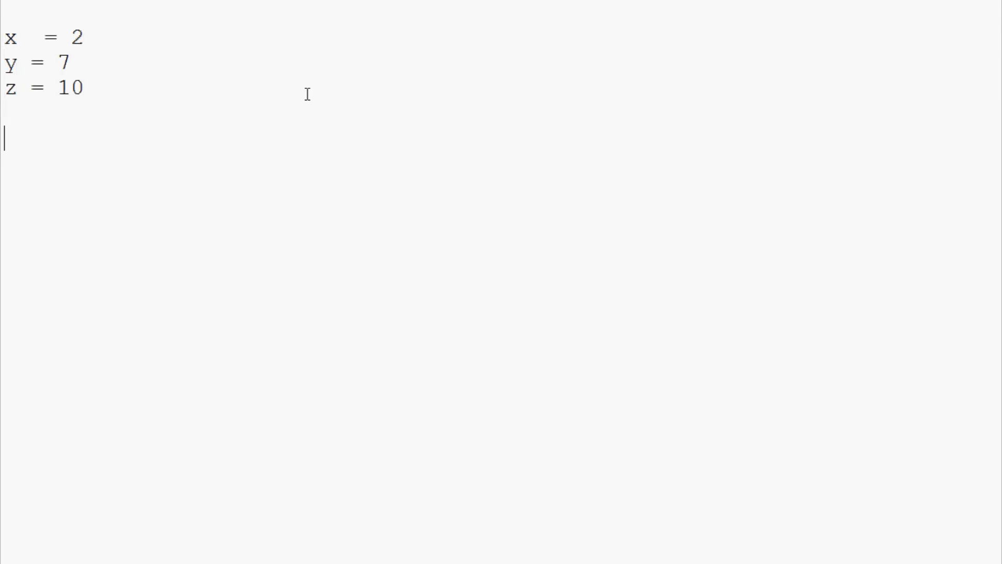
{"action": "type", "text": "if x >"}
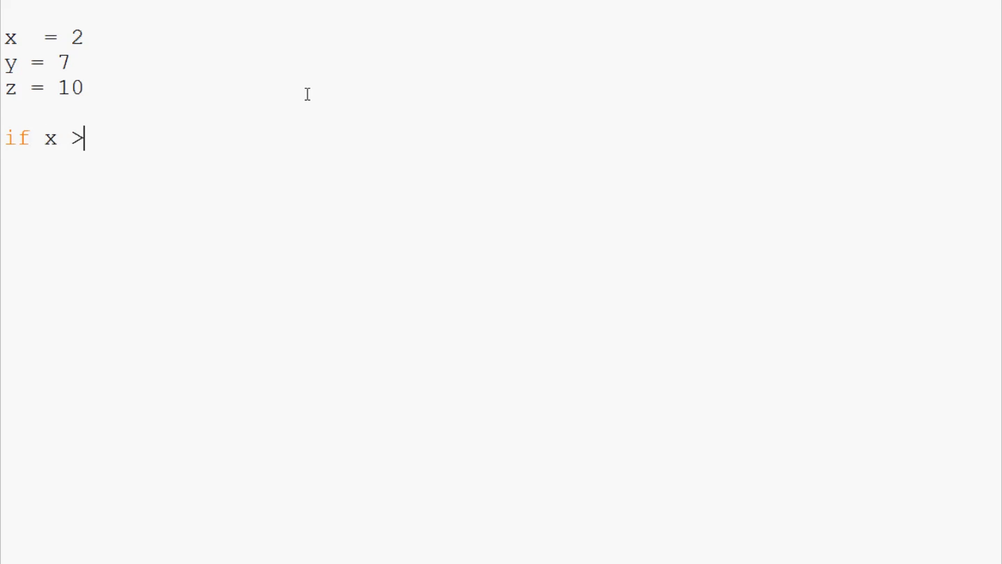
{"action": "type", "text": "y"}
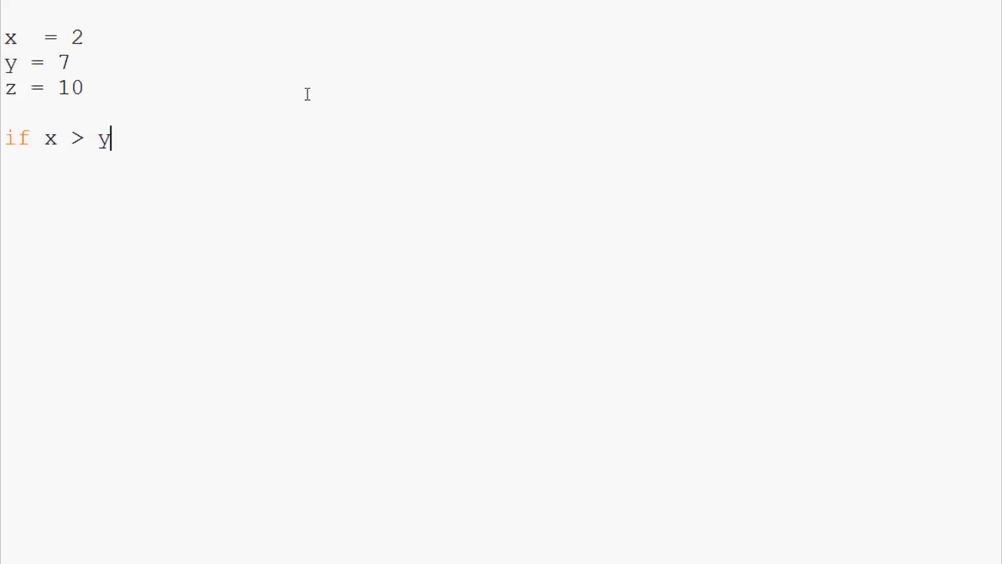
{"action": "type", "text": ":"}
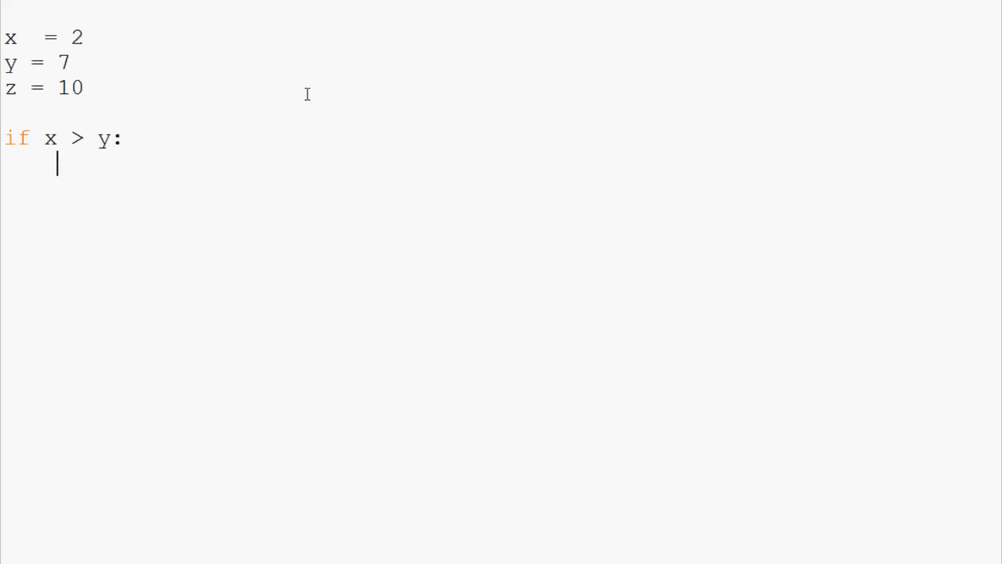
{"action": "type", "text": "print("}
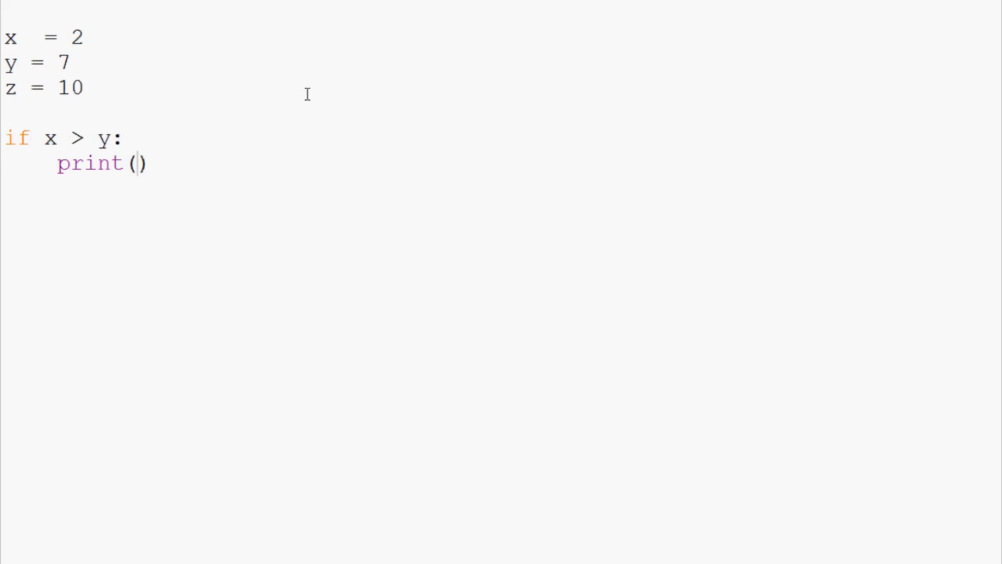
{"action": "type", "text": "x,"}
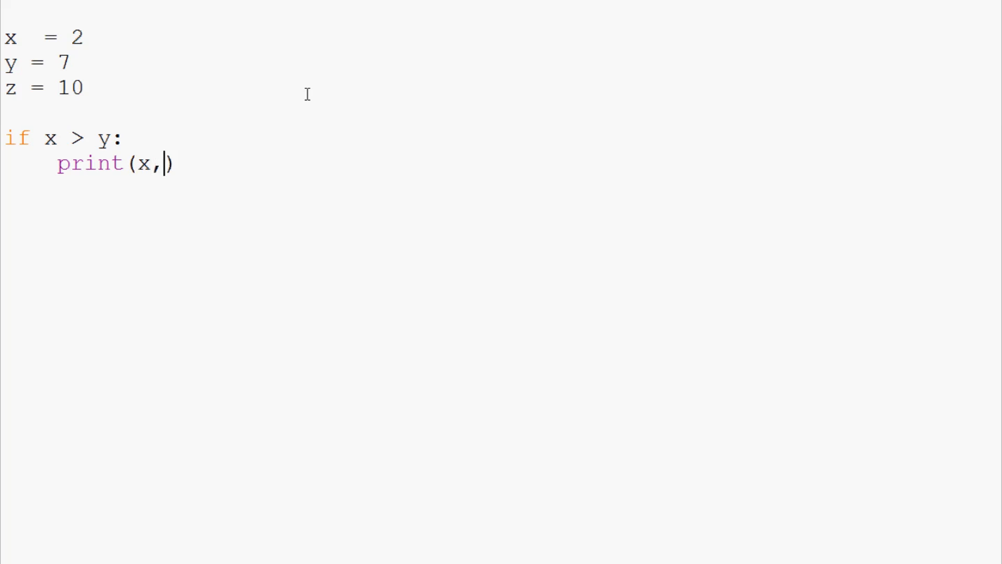
{"action": "type", "text": "'is gre'"}
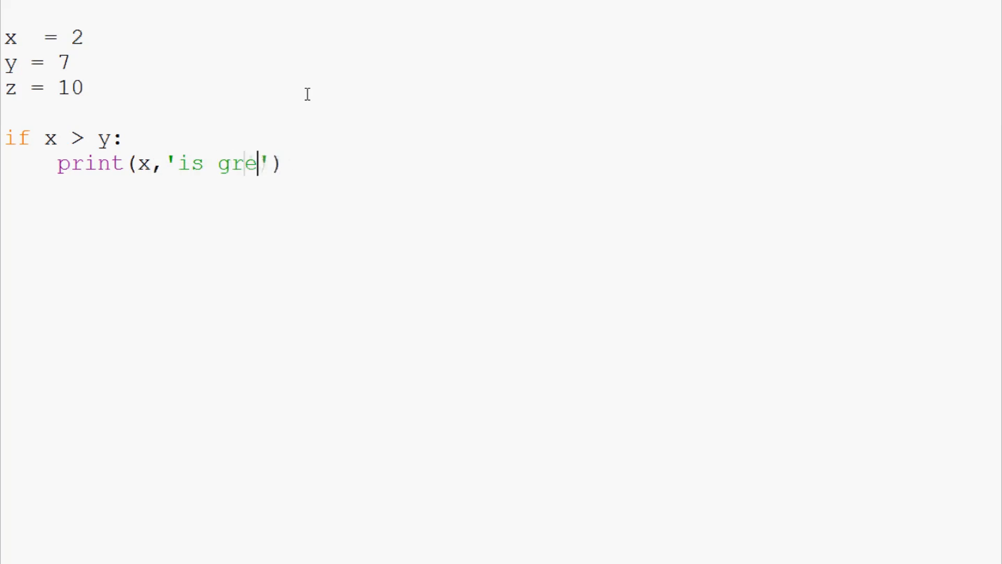
{"action": "type", "text": "ater than"}
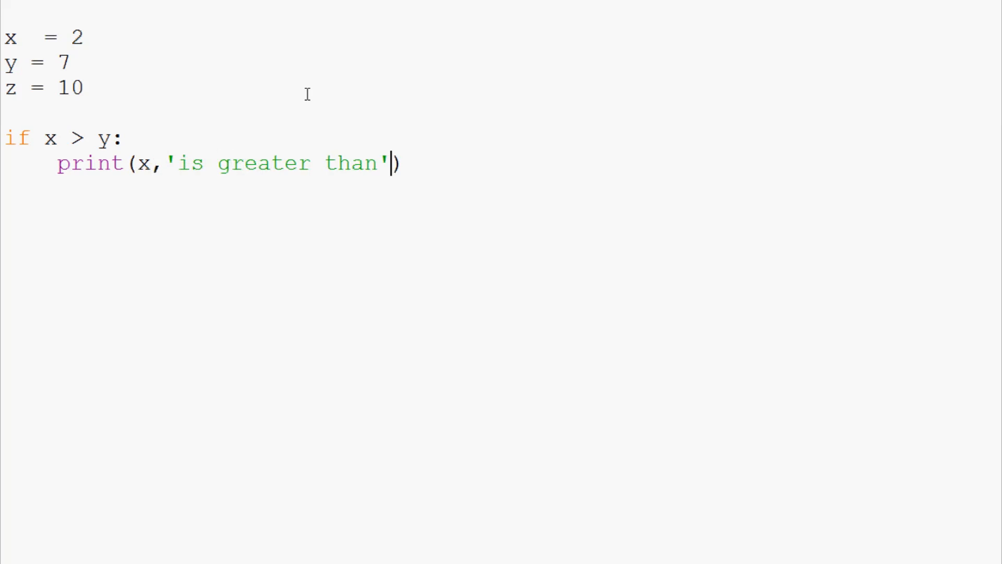
{"action": "type", "text": ",y"}
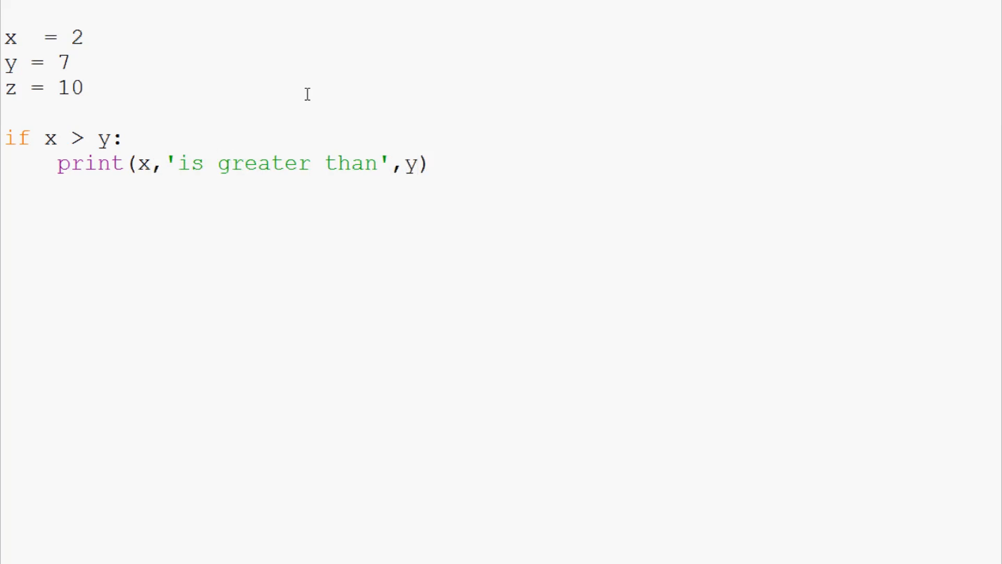
{"action": "mouse_move", "coordinate": [592, 211]}
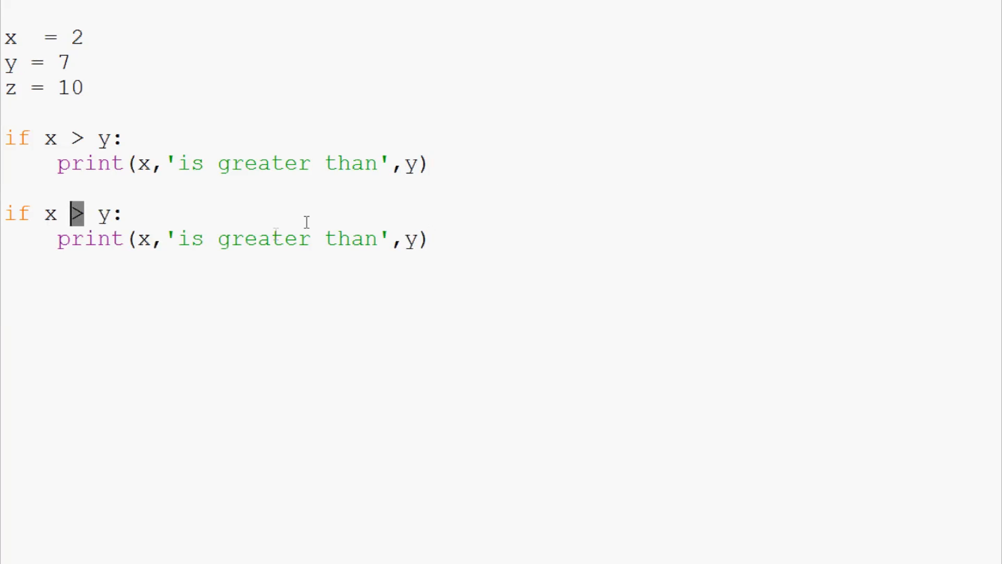
Step: Change the copied block to 'if x < y:' printing 'is less than', then run it
{"action": "type", "text": "<"}
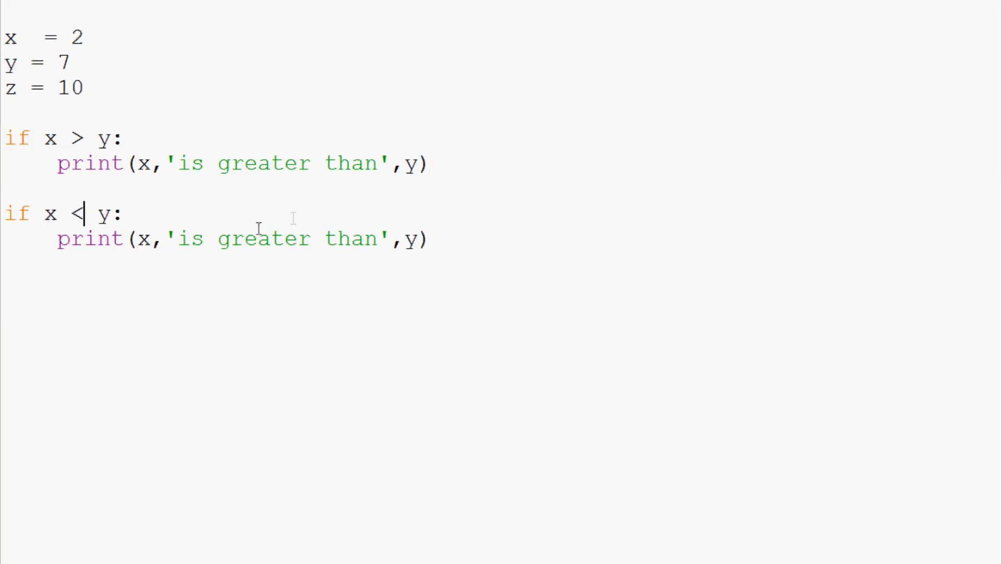
{"action": "double_click", "coordinate": [262, 238]}
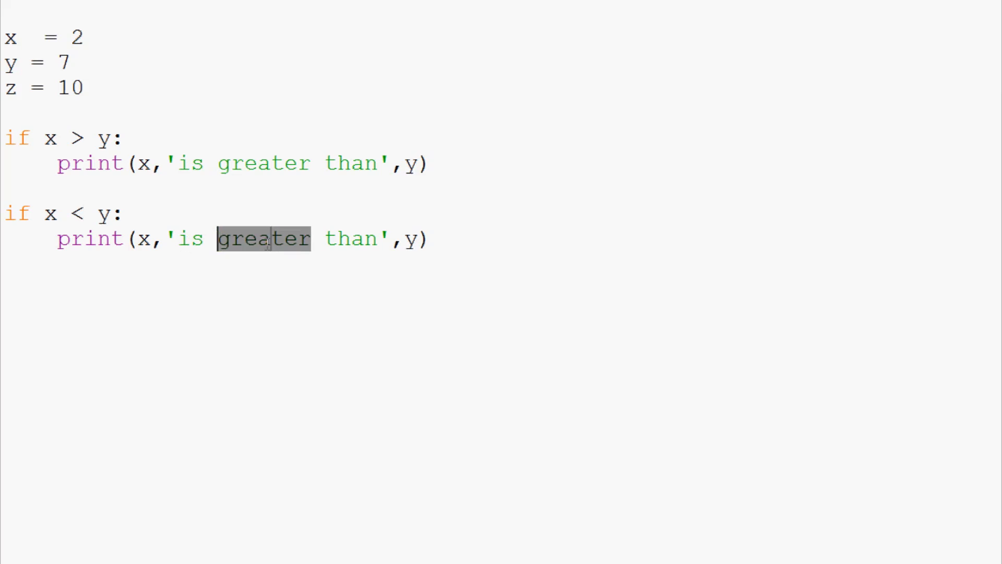
{"action": "type", "text": "less"}
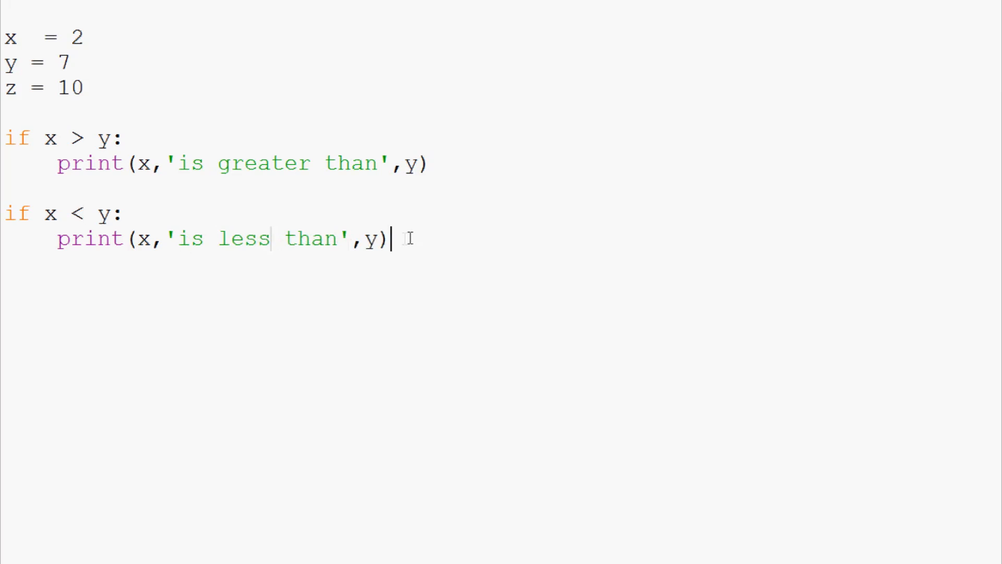
{"action": "key", "text": "F5"}
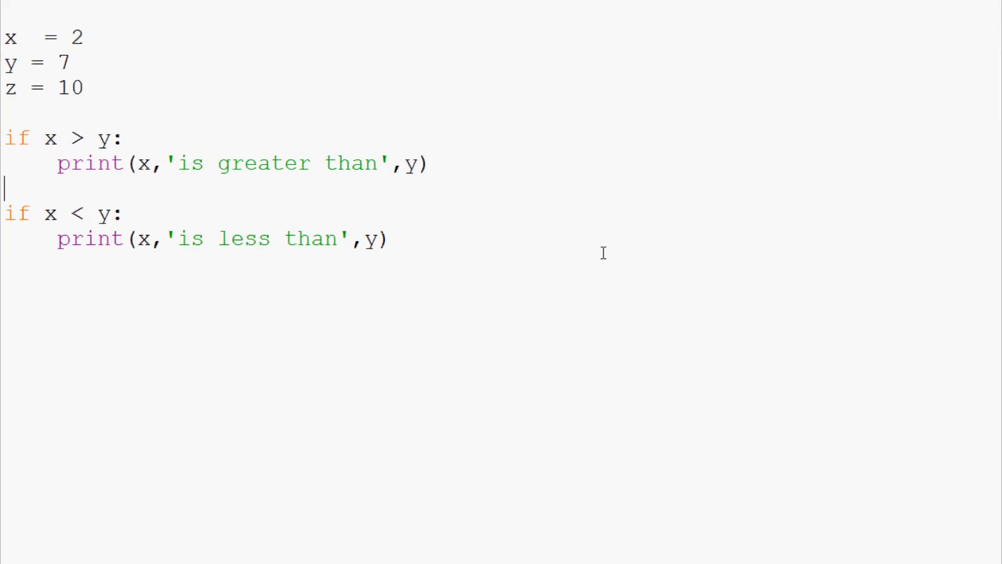
Step: Remove the blank line and add 'if x == y:' printing x, 'is the same as', y
{"action": "key", "text": "Backspace"}
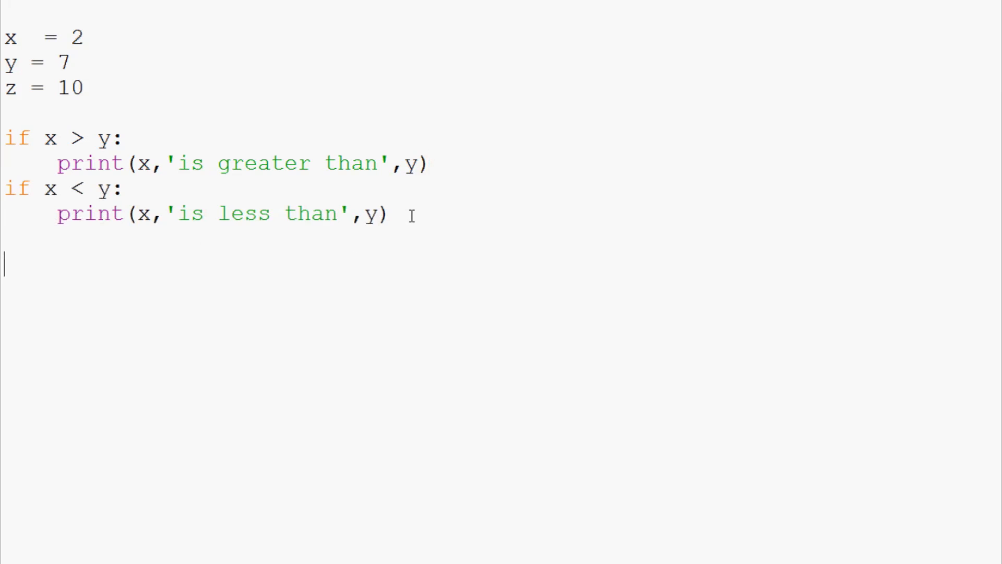
{"action": "type", "text": "if"}
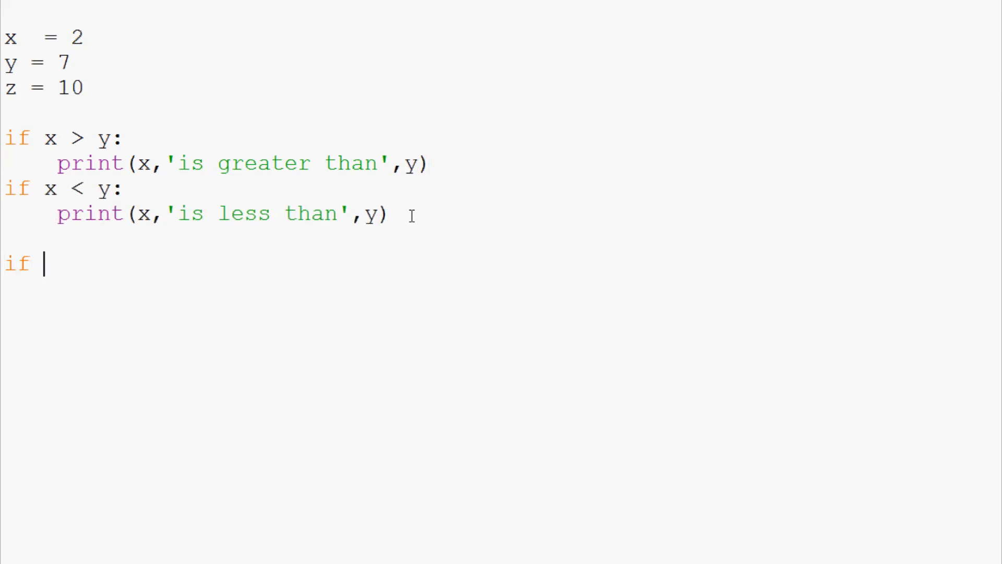
{"action": "type", "text": "x =="}
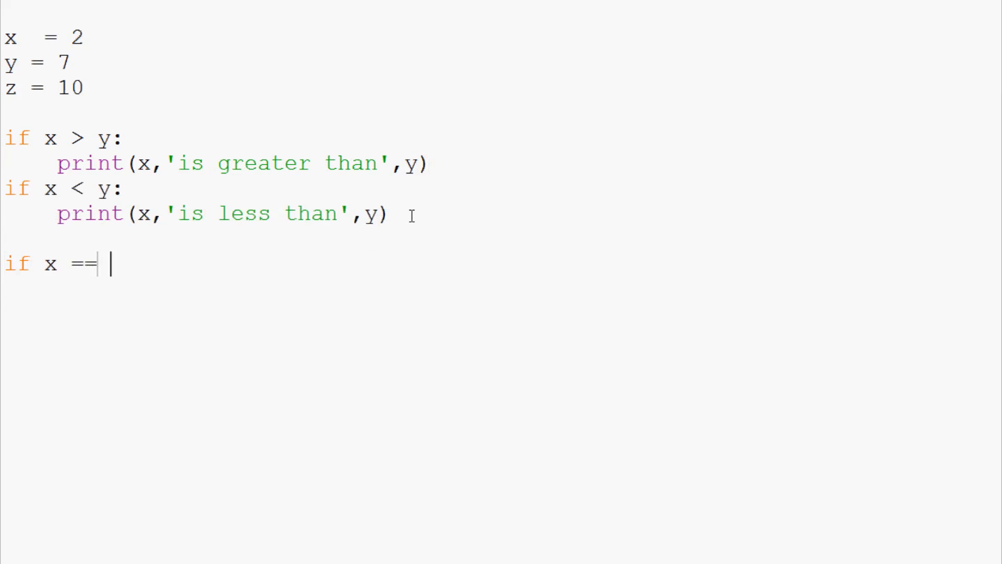
{"action": "type", "text": "y:"}
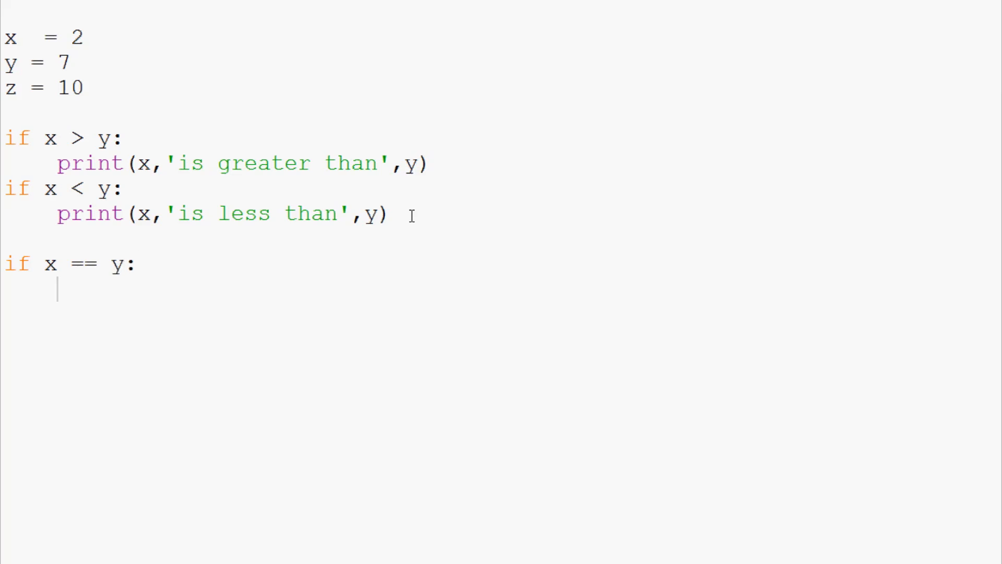
{"action": "type", "text": "print("}
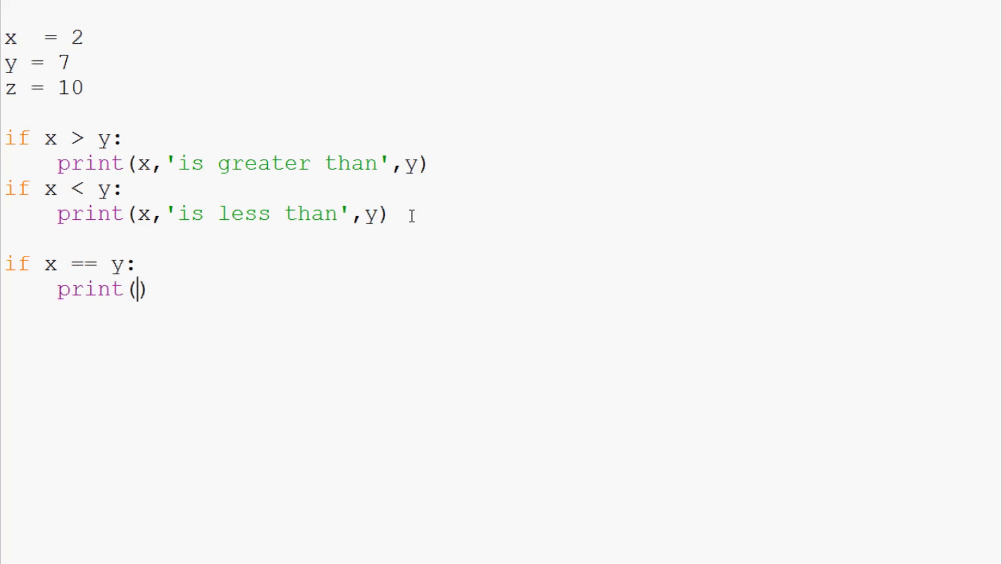
{"action": "type", "text": "x''"}
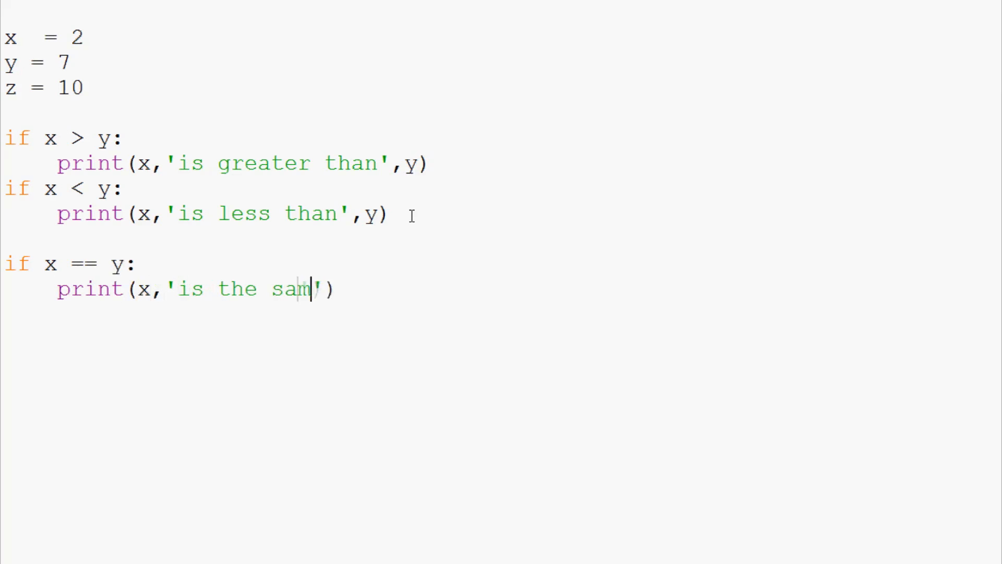
{"action": "type", "text": "e as',y"}
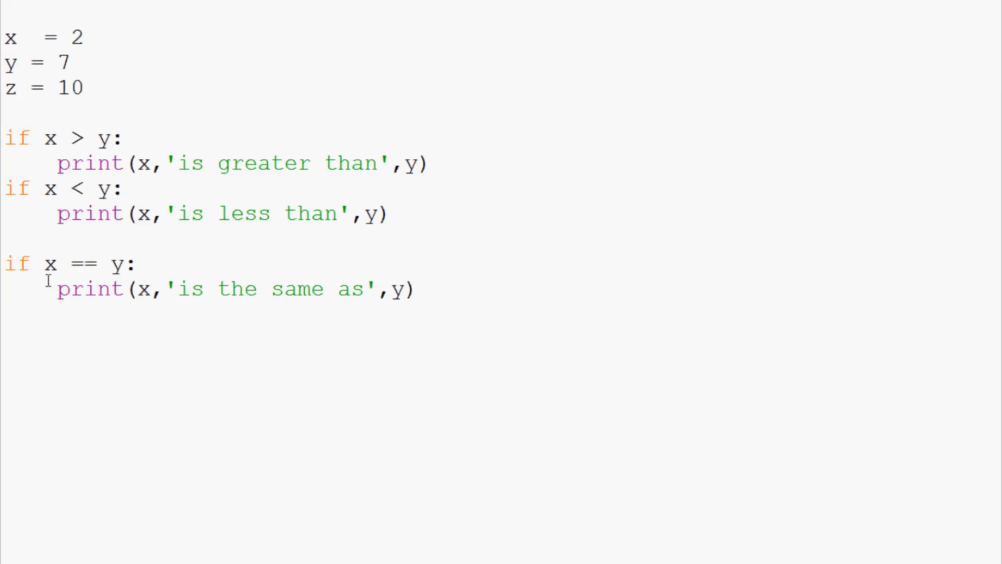
{"action": "double_click", "coordinate": [83, 264]}
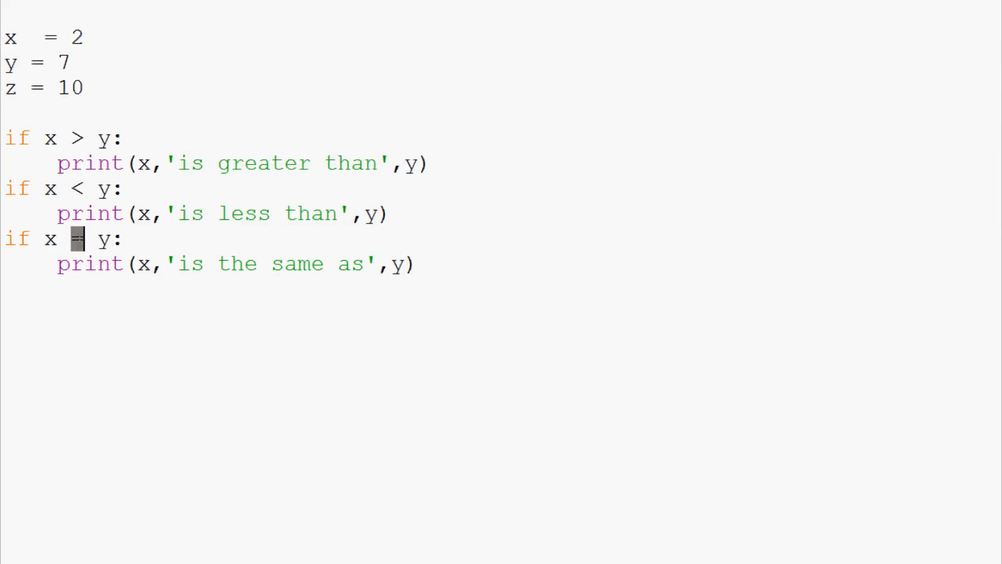
{"action": "mouse_move", "coordinate": [756, 91]}
{"action": "type", "text": "="}
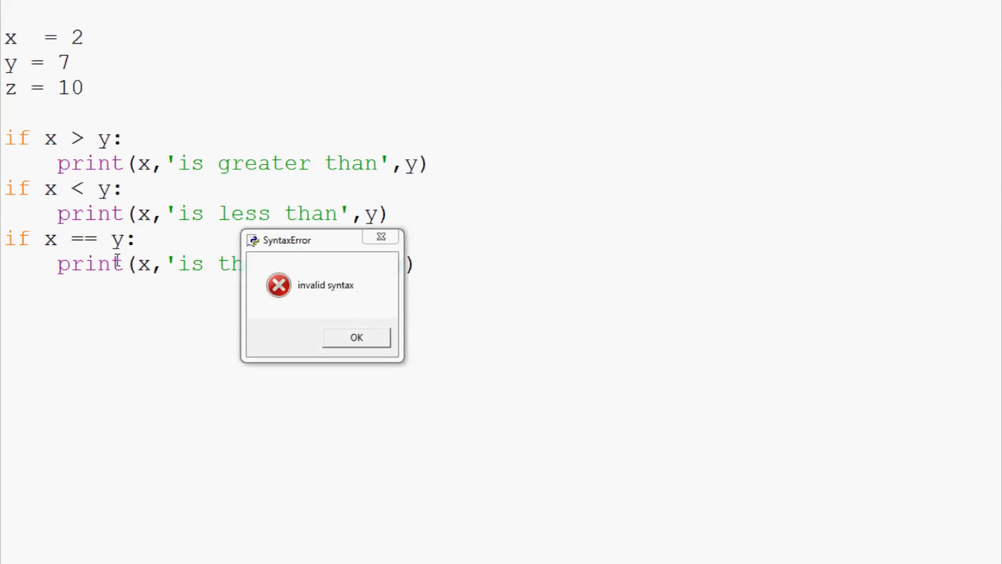
Step: Dismiss the invalid syntax error and clean up the stray character in the code
{"action": "left_click", "coordinate": [356, 337]}
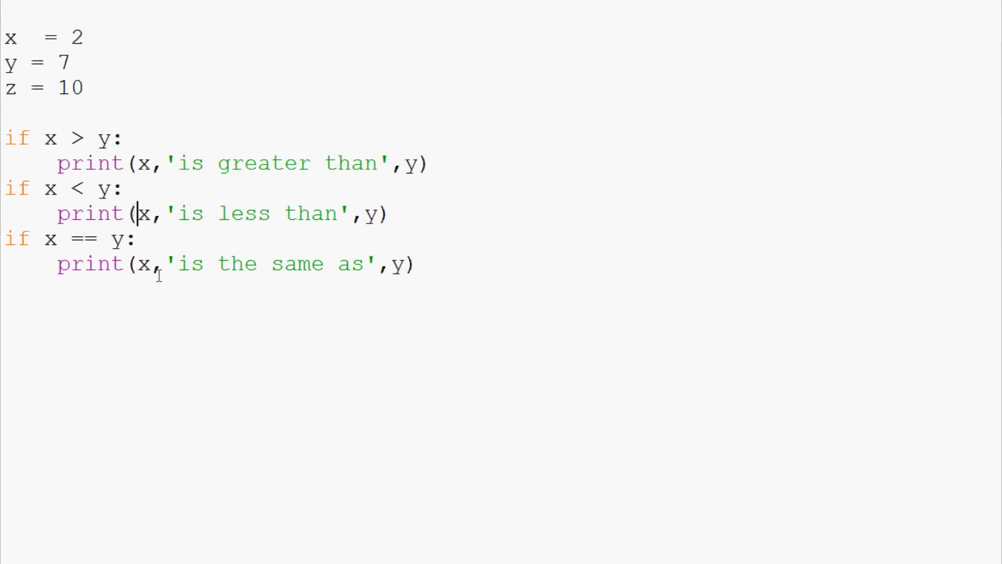
{"action": "type", "text": "\\"}
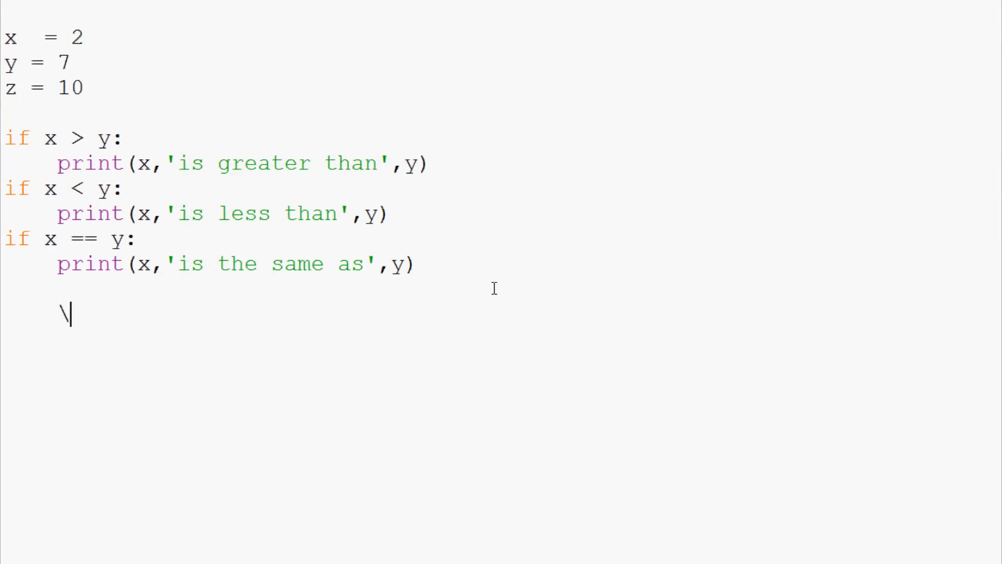
{"action": "key", "text": "Backspace"}
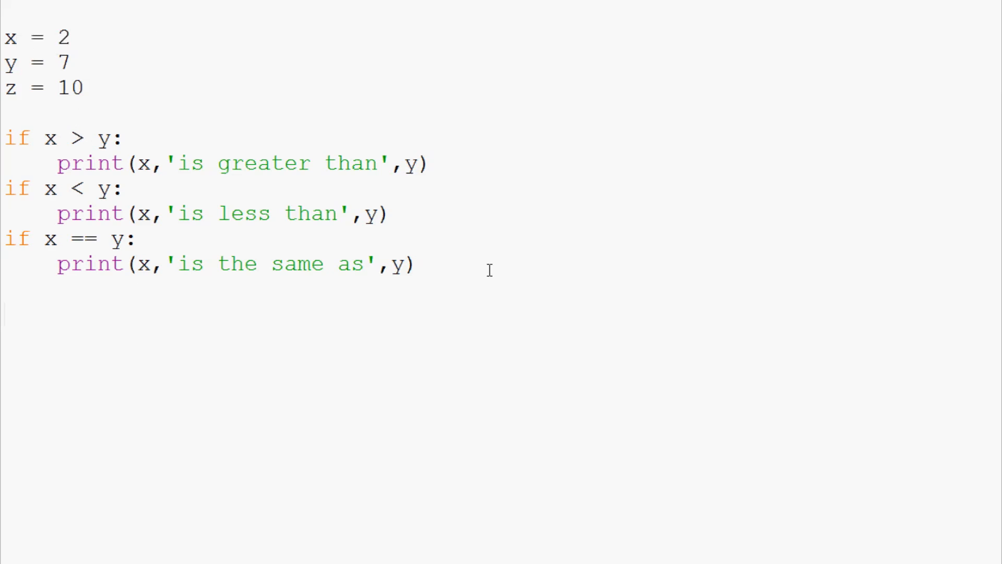
Step: Add an x == '2' check printing 'equals the string 2', run it, and dismiss the error
{"action": "type", "text": "if"}
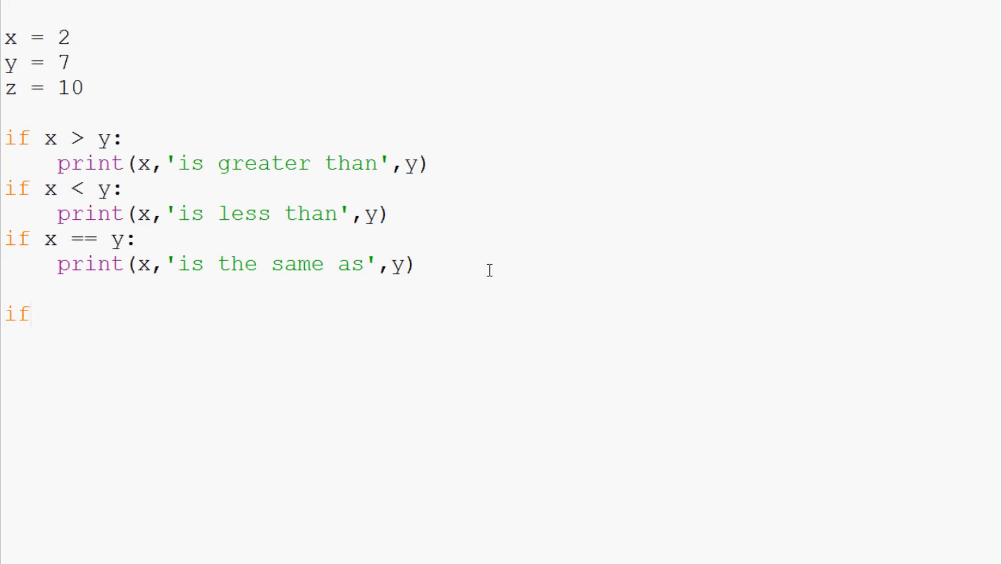
{"action": "type", "text": "x === '2"}
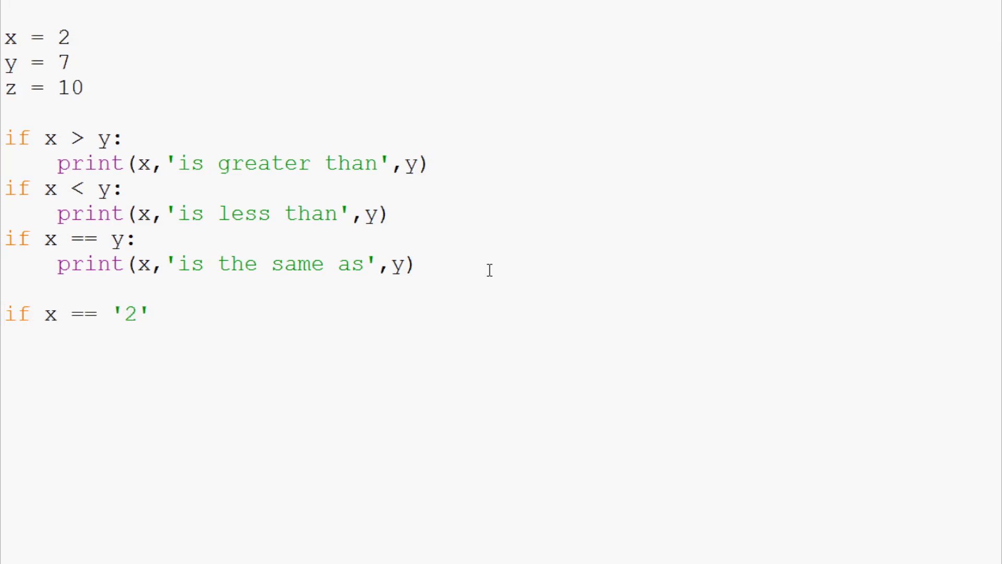
{"action": "type", "text": ":"}
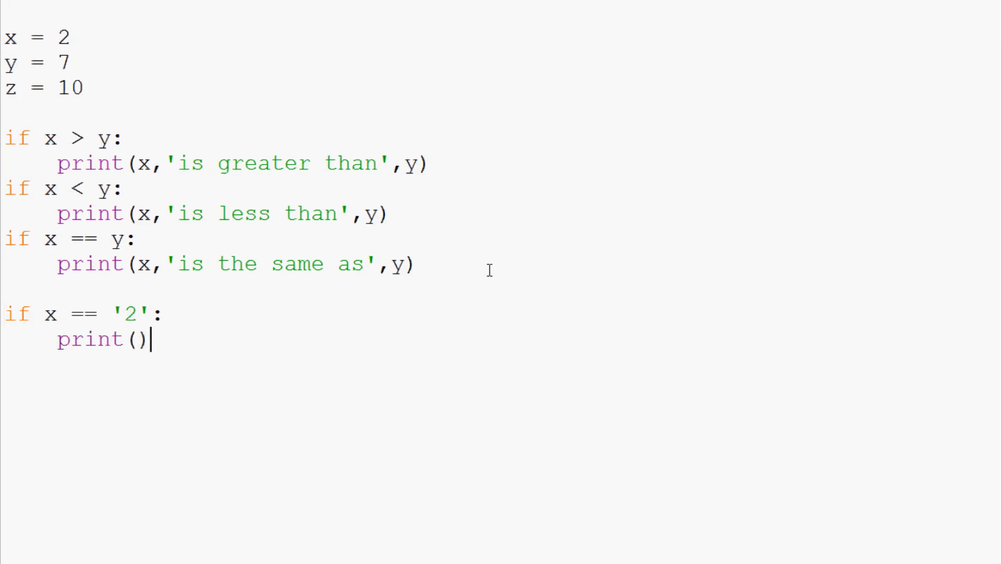
{"action": "type", "text": "'"}
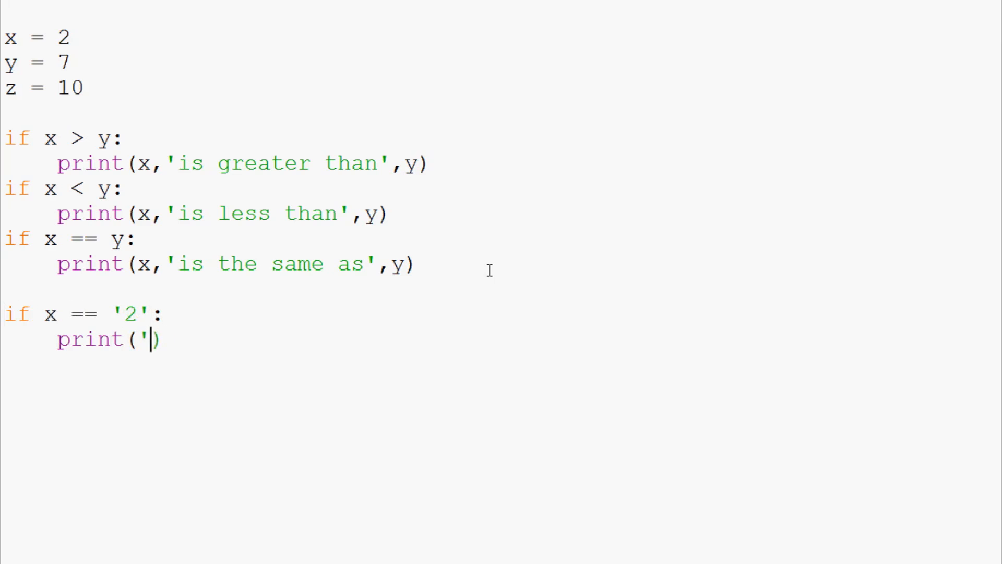
{"action": "type", "text": "x,"}
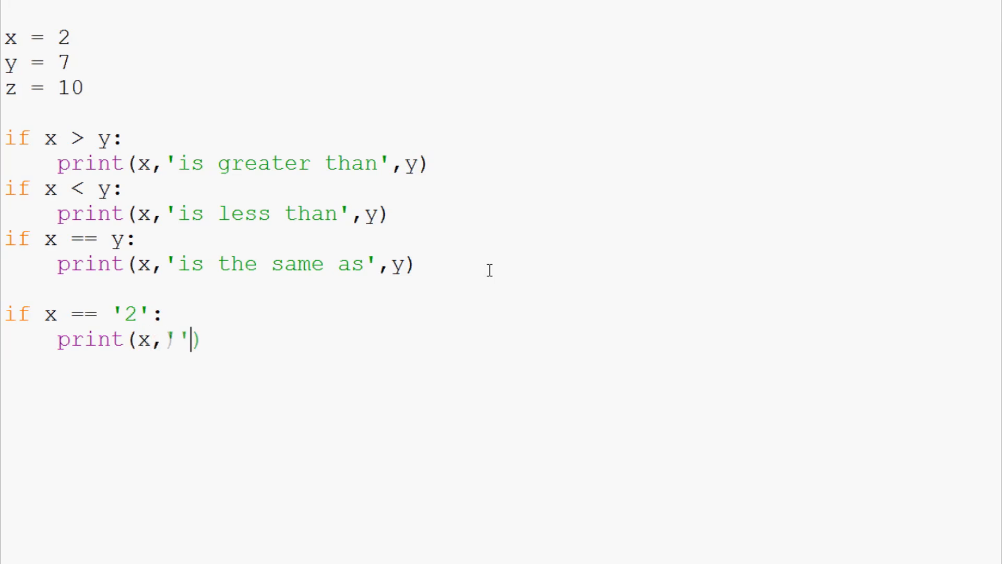
{"action": "type", "text": "equals the int"}
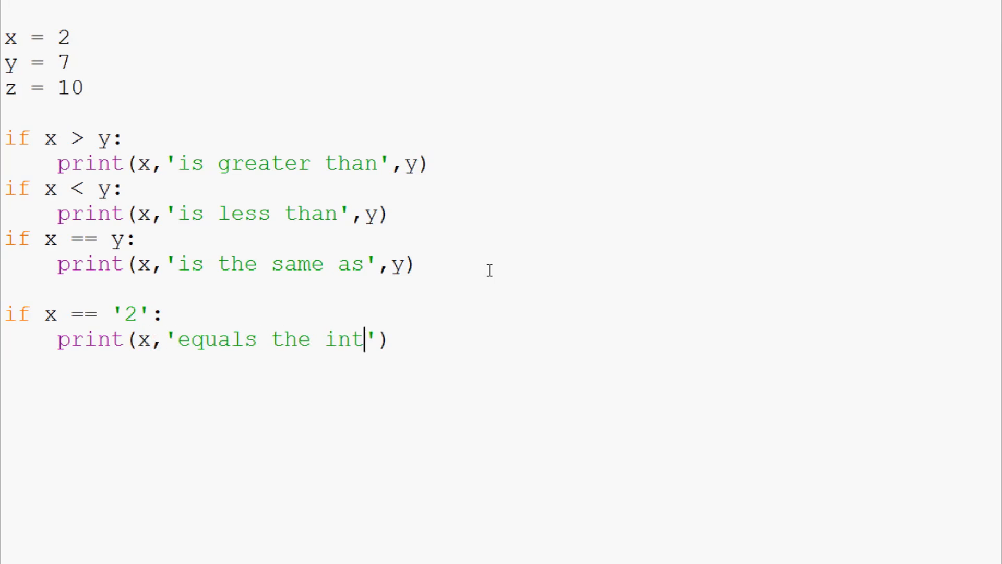
{"action": "type", "text": "string 2"}
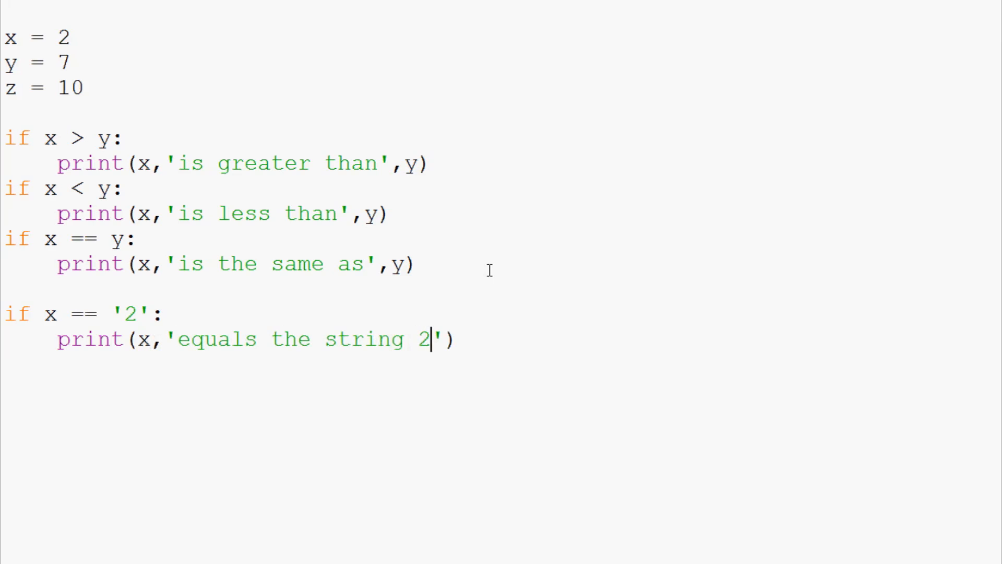
{"action": "key", "text": "F5"}
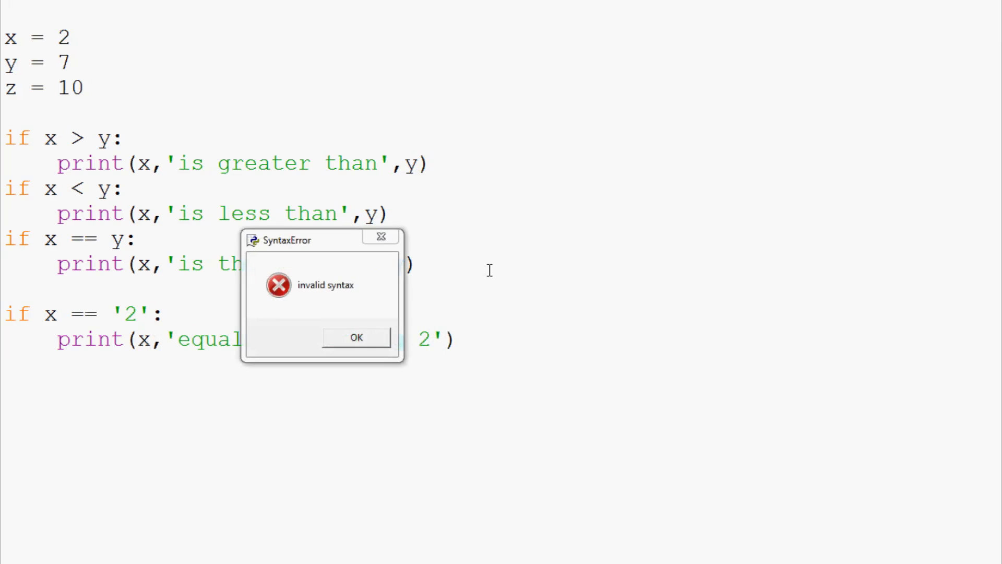
{"action": "left_click", "coordinate": [355, 337]}
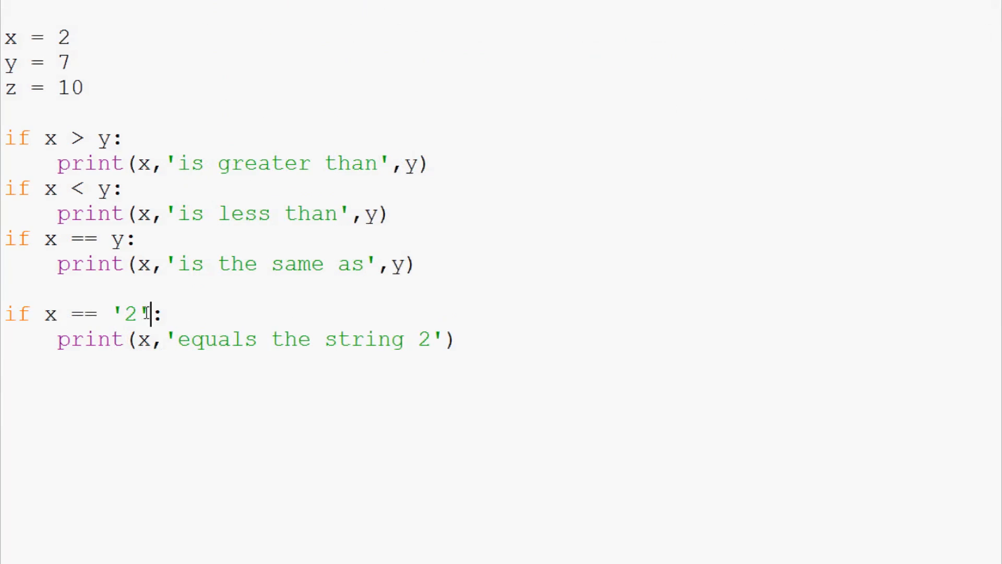
Step: Change the condition to x < '2' and the message to 'is less than 2'
{"action": "double_click", "coordinate": [82, 313]}
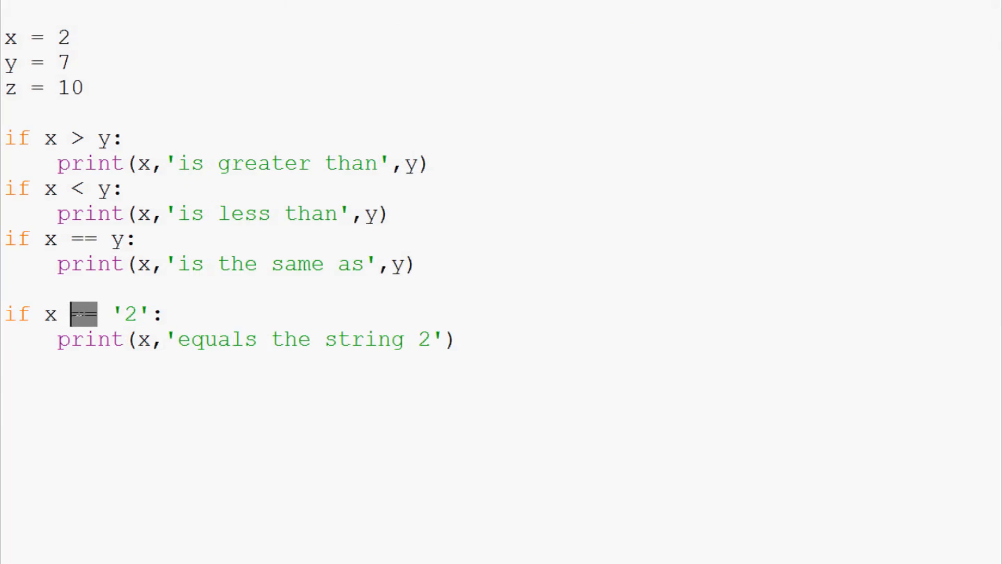
{"action": "type", "text": "<"}
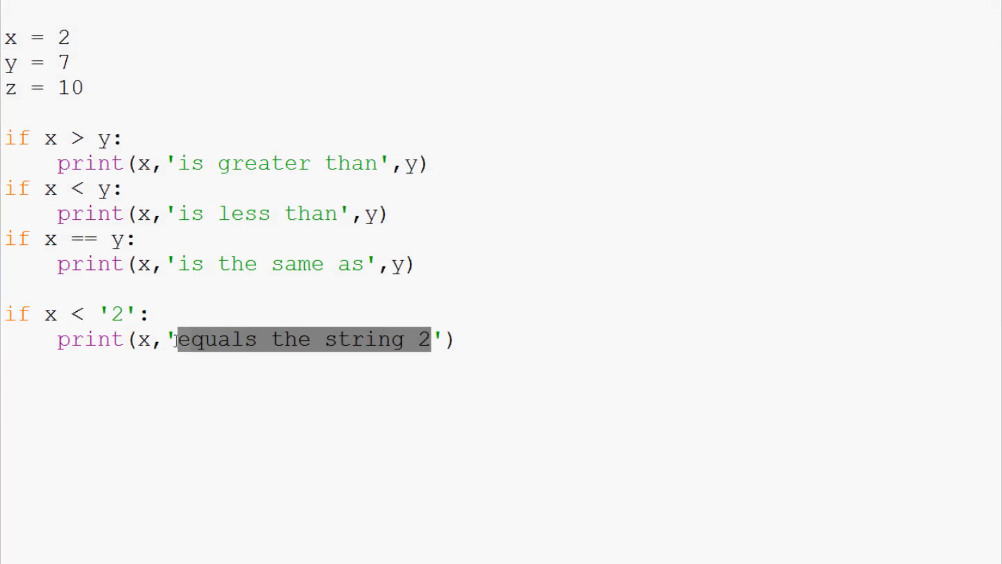
{"action": "type", "text": "is less"}
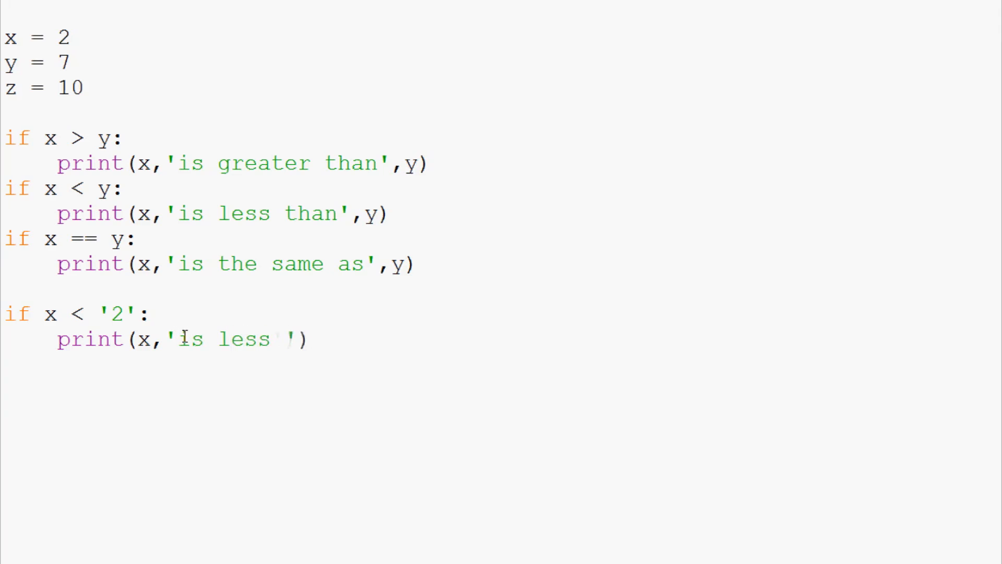
{"action": "type", "text": "than 2"}
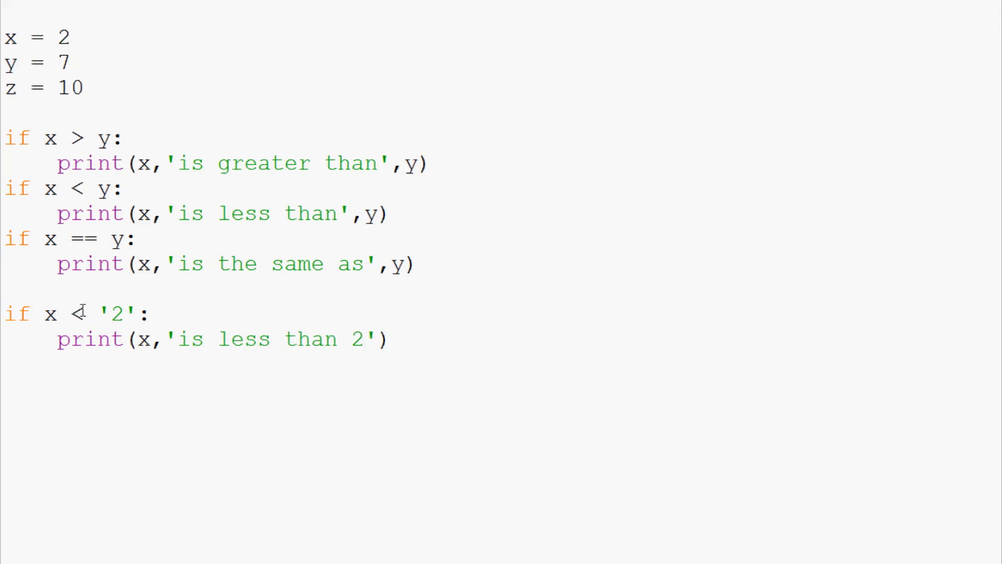
{"action": "double_click", "coordinate": [114, 314]}
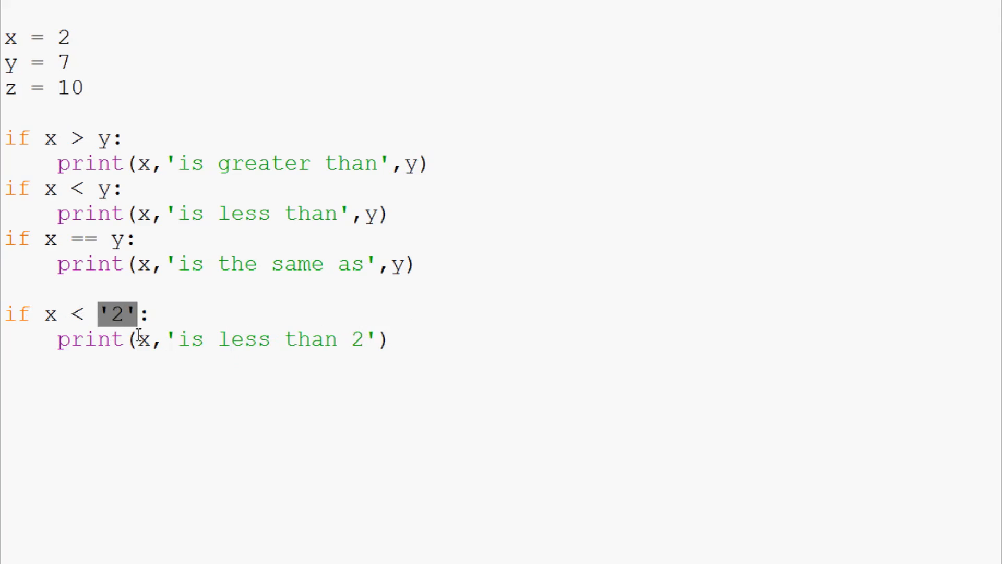
{"action": "left_click", "coordinate": [528, 362]}
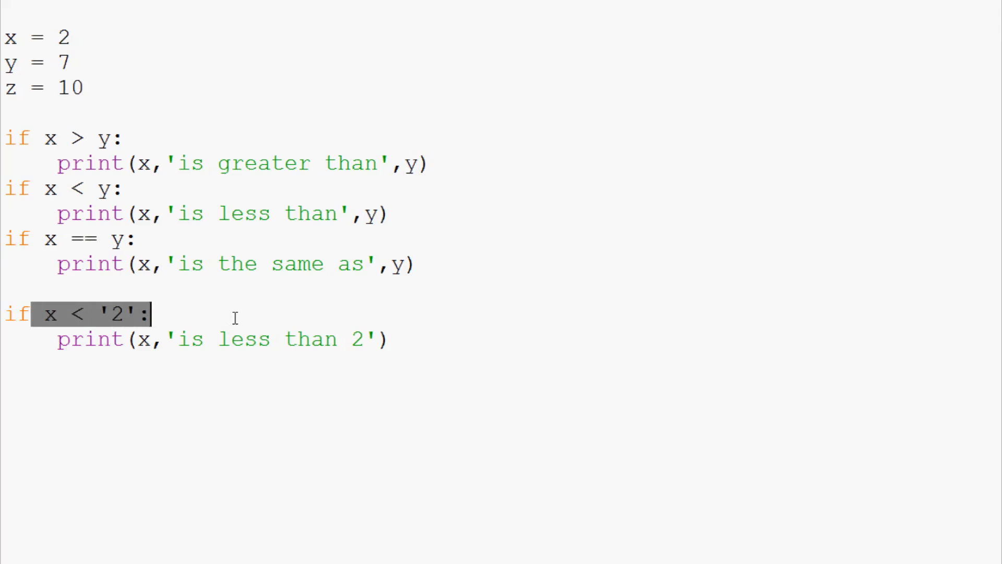
{"action": "mouse_move", "coordinate": [418, 334]}
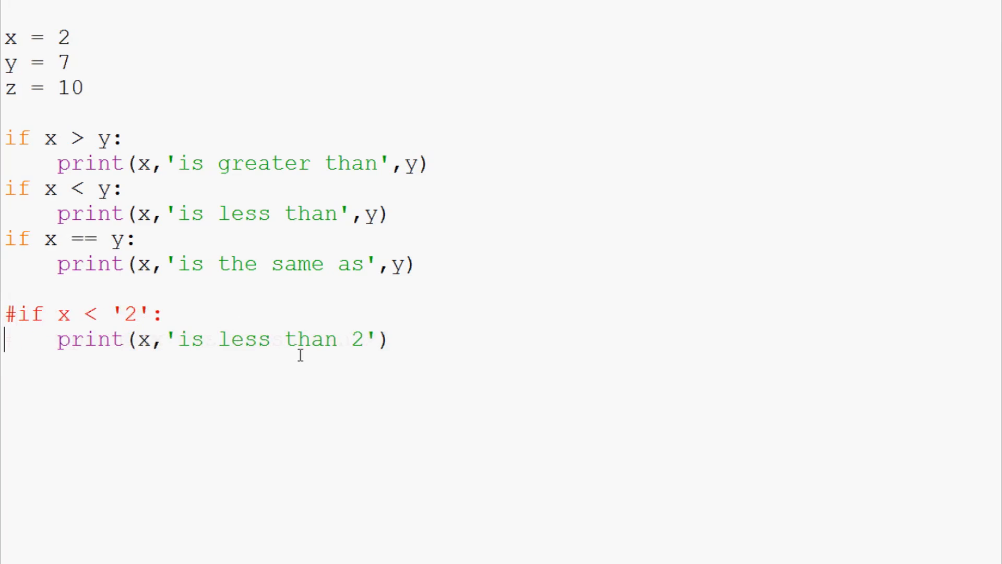
Step: Label the commented-out block with a '# cannot do this:' comment
{"action": "type", "text": "# canno"}
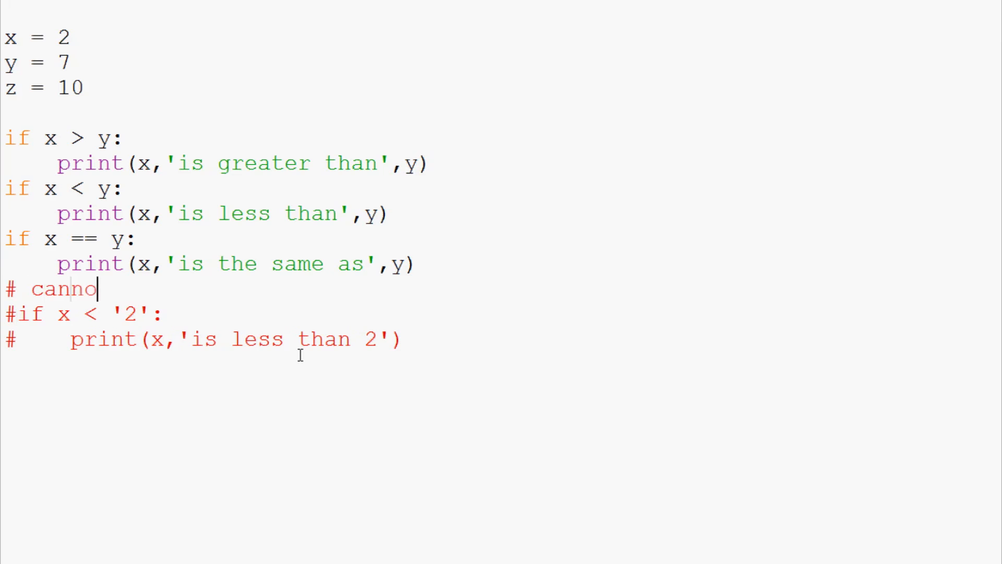
{"action": "type", "text": "t do this:"}
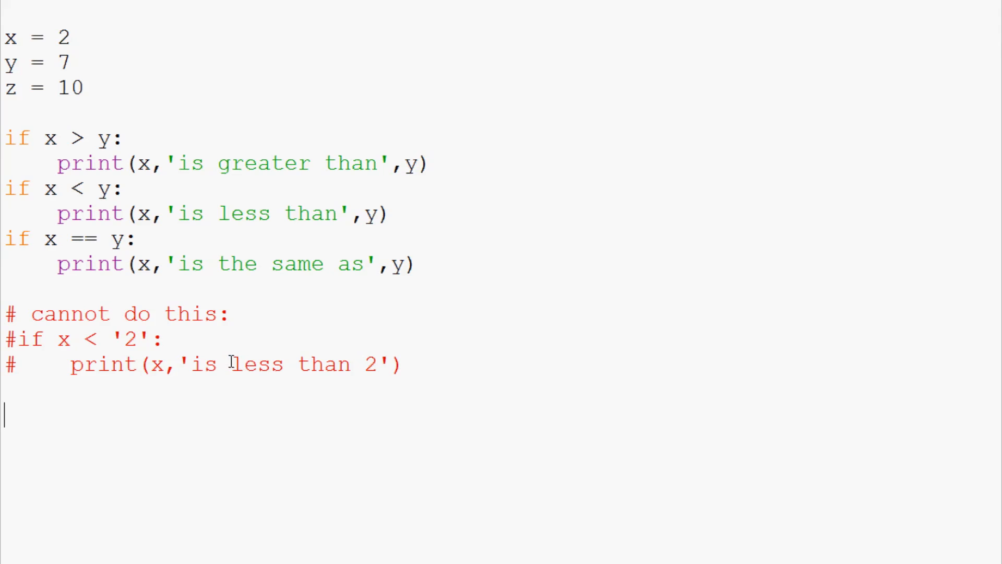
Step: Add 'if x <= y:' printing x, 'is less than or equal to', y
{"action": "type", "text": "if x"}
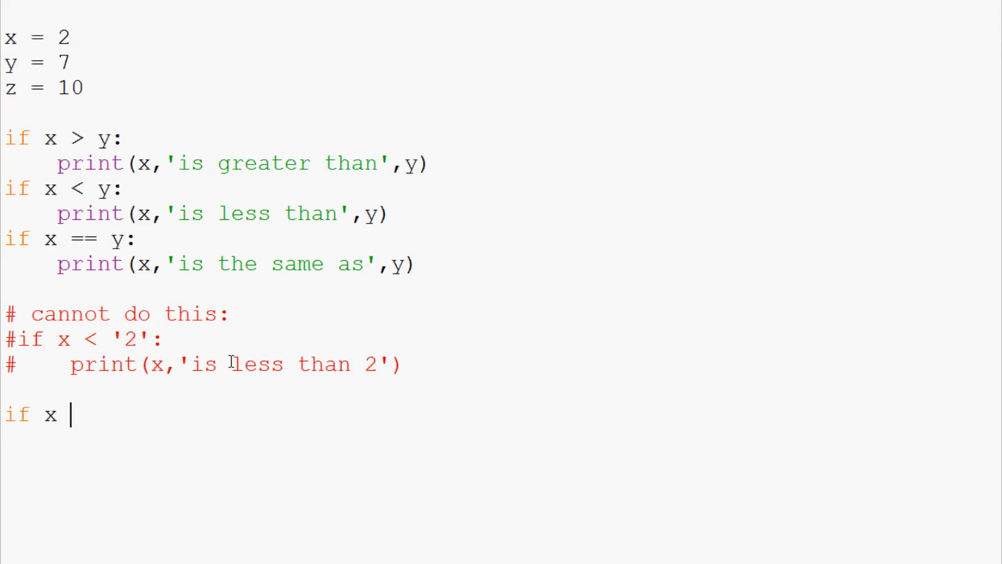
{"action": "type", "text": "<= y:"}
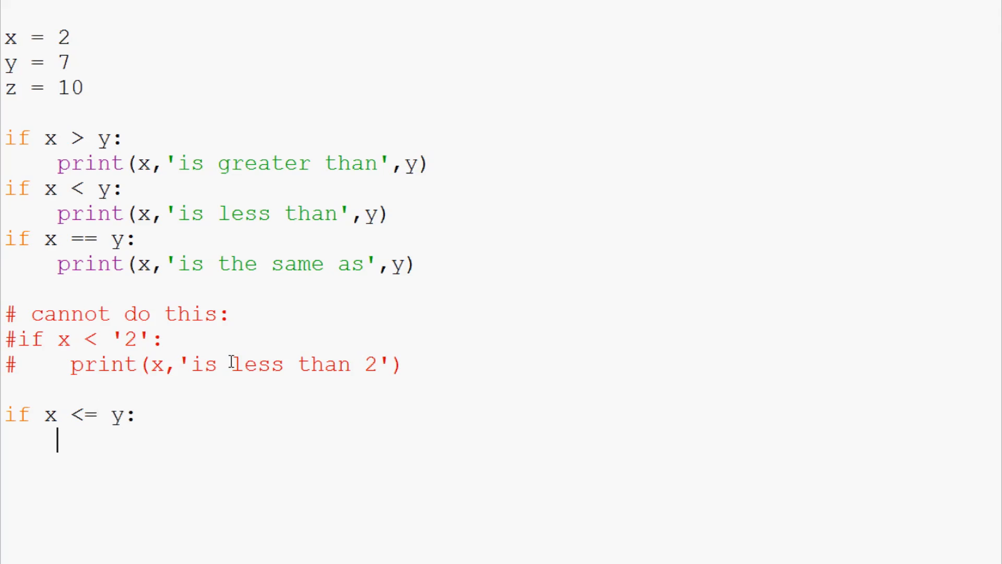
{"action": "type", "text": "print"}
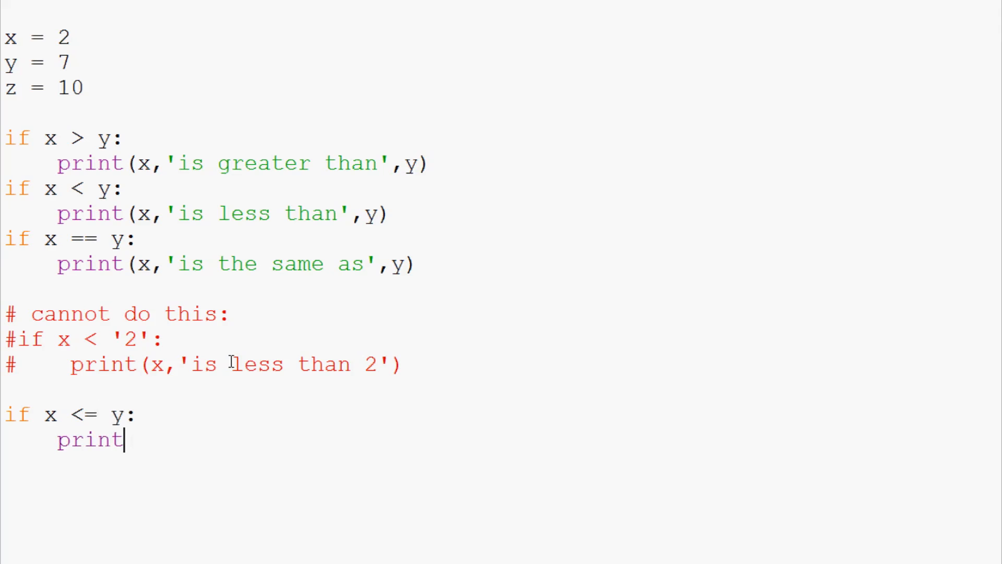
{"action": "type", "text": "(x,"}
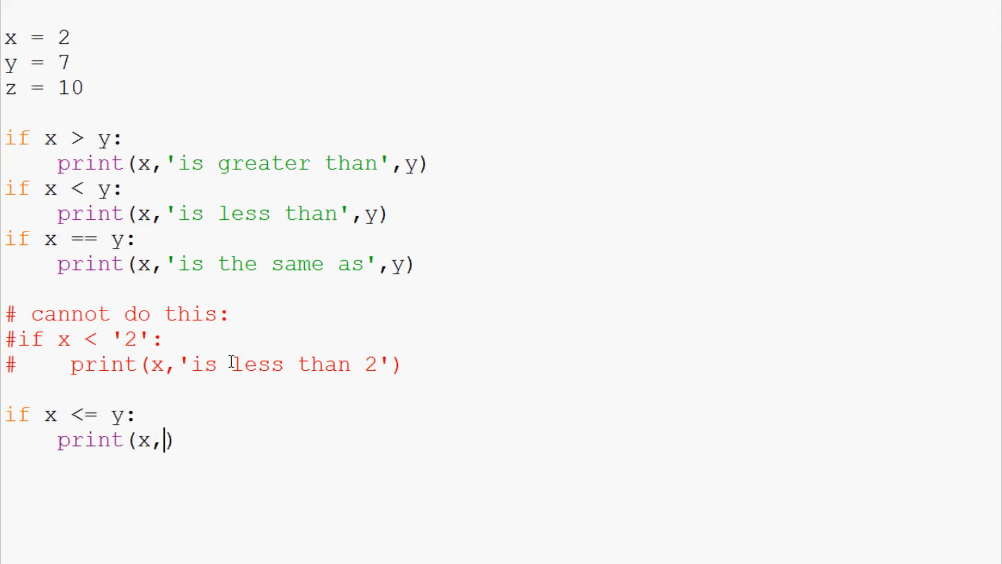
{"action": "type", "text": "'is less t'"}
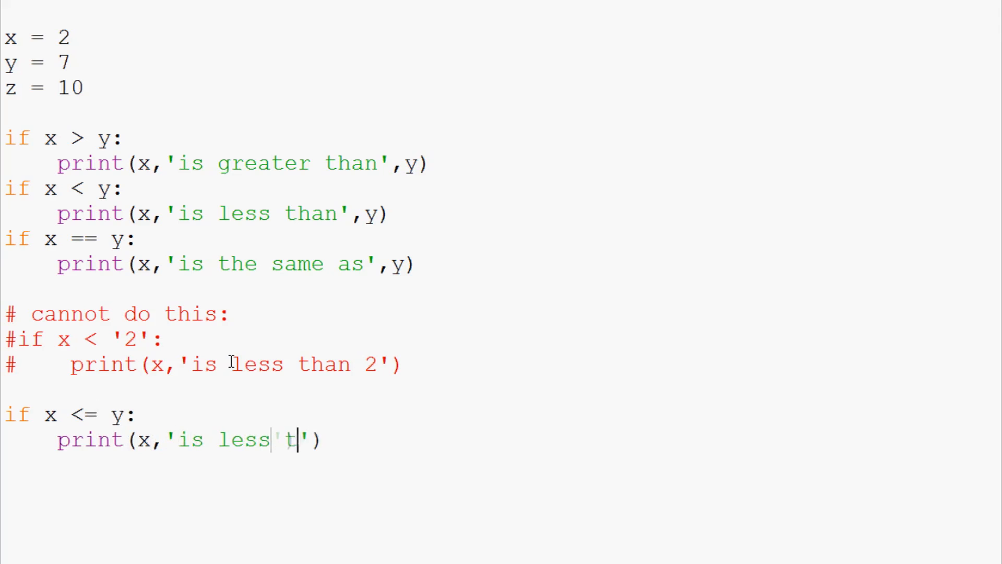
{"action": "type", "text": "han or equal to"}
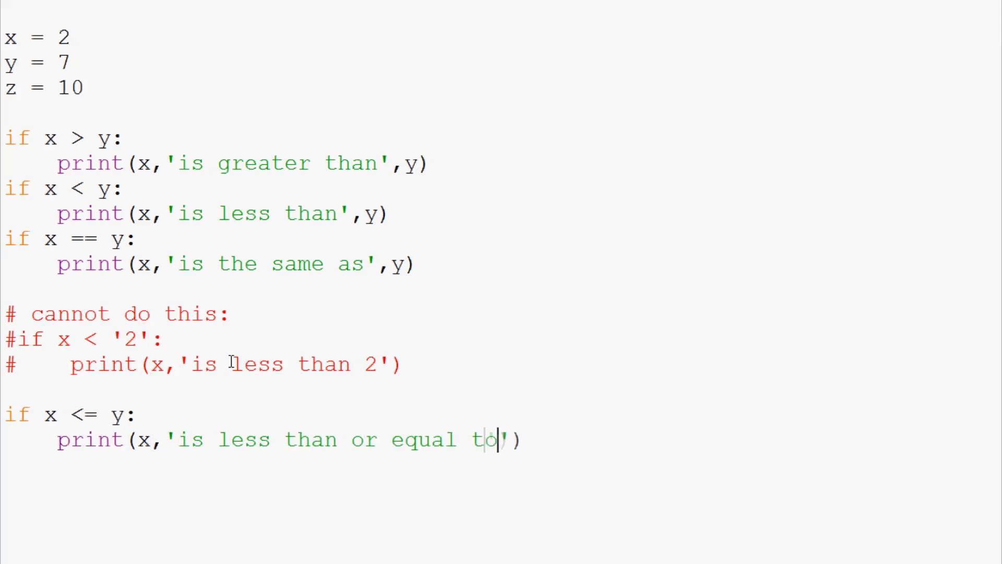
{"action": "type", "text": ",y"}
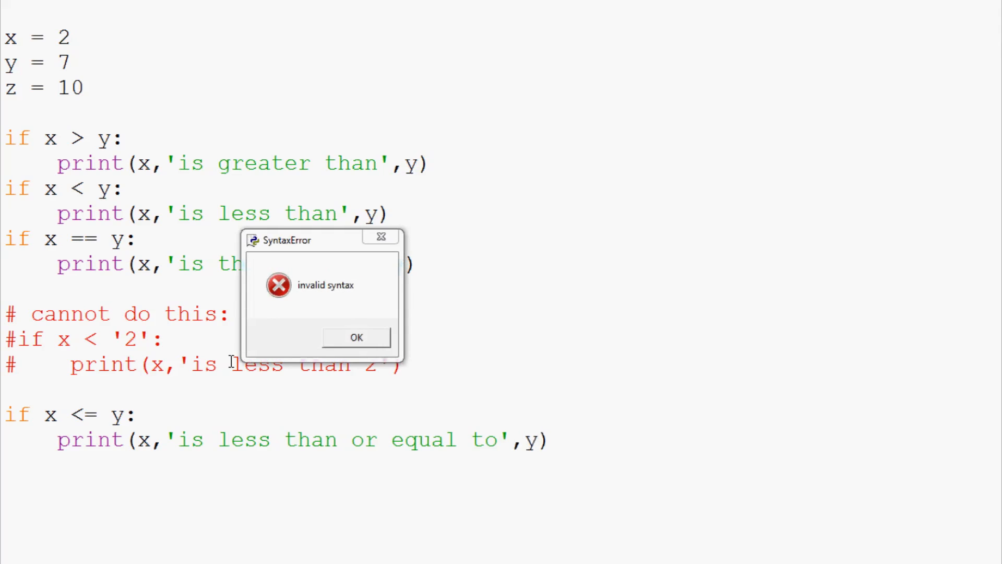
Step: Dismiss the syntax error and rerun to print '2 is less than or equal to 7'
{"action": "left_click", "coordinate": [356, 338]}
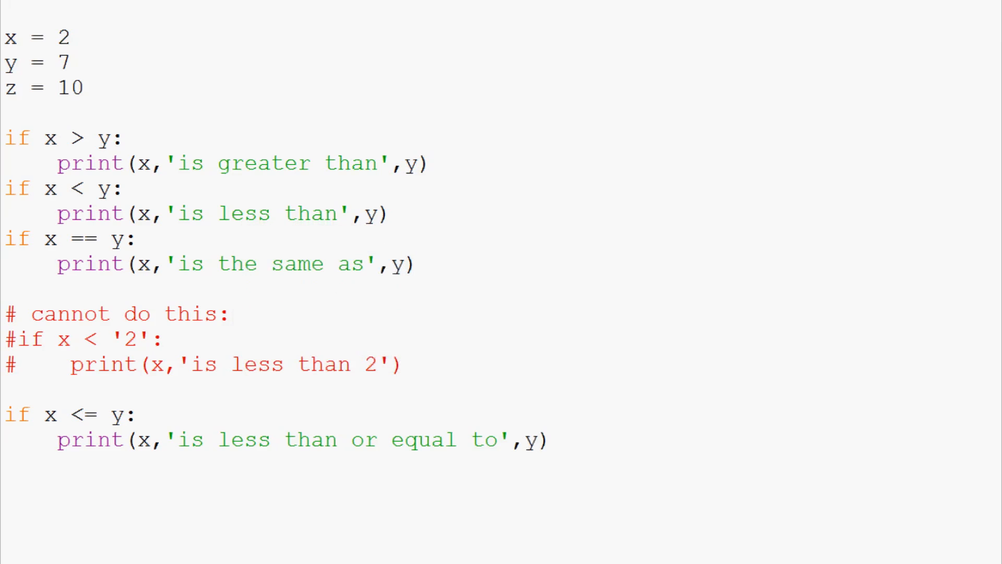
{"action": "left_click", "coordinate": [548, 440]}
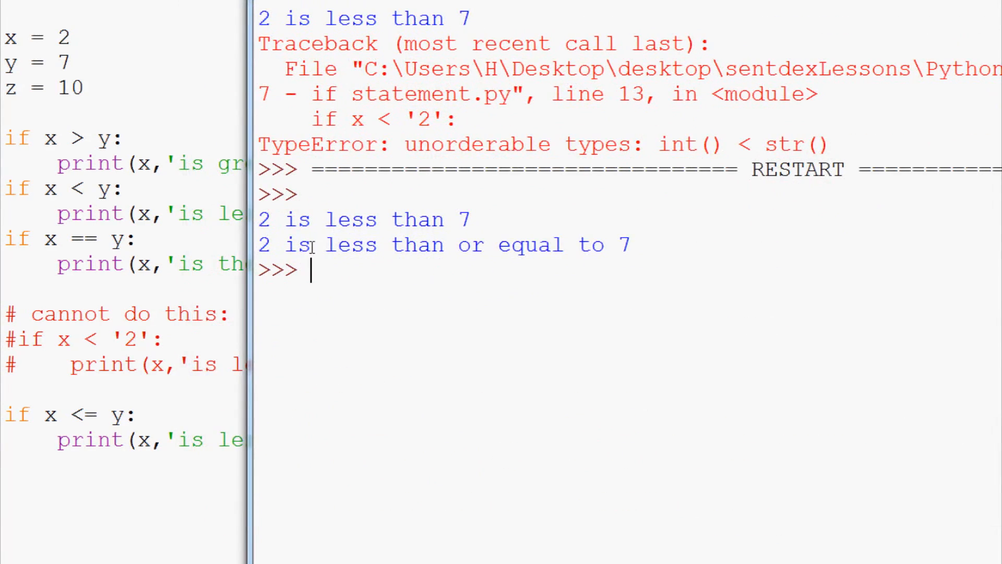
{"action": "mouse_move", "coordinate": [633, 245]}
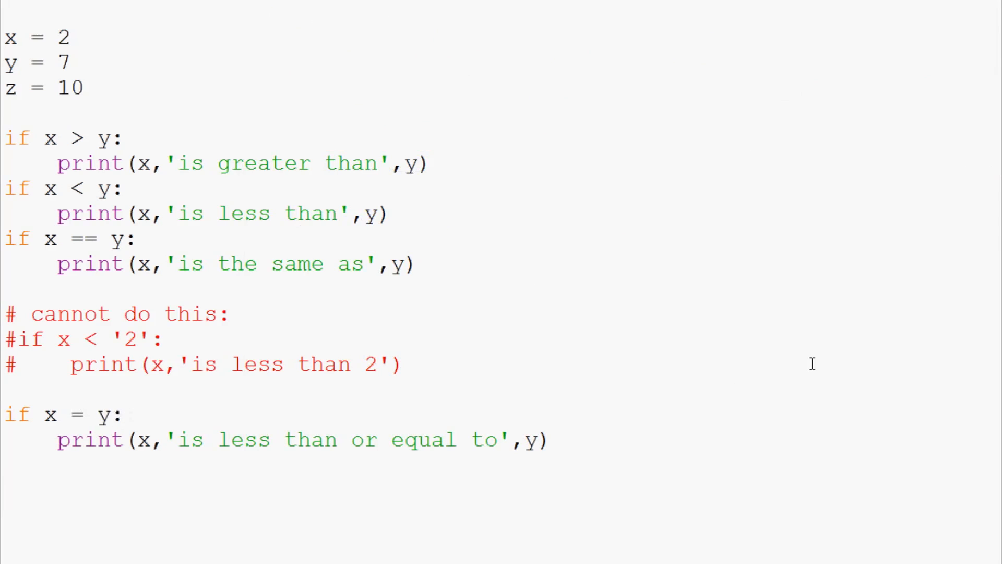
Step: Insert < before the = so the condition reads 'if x <= y:'
{"action": "left_click", "coordinate": [70, 414]}
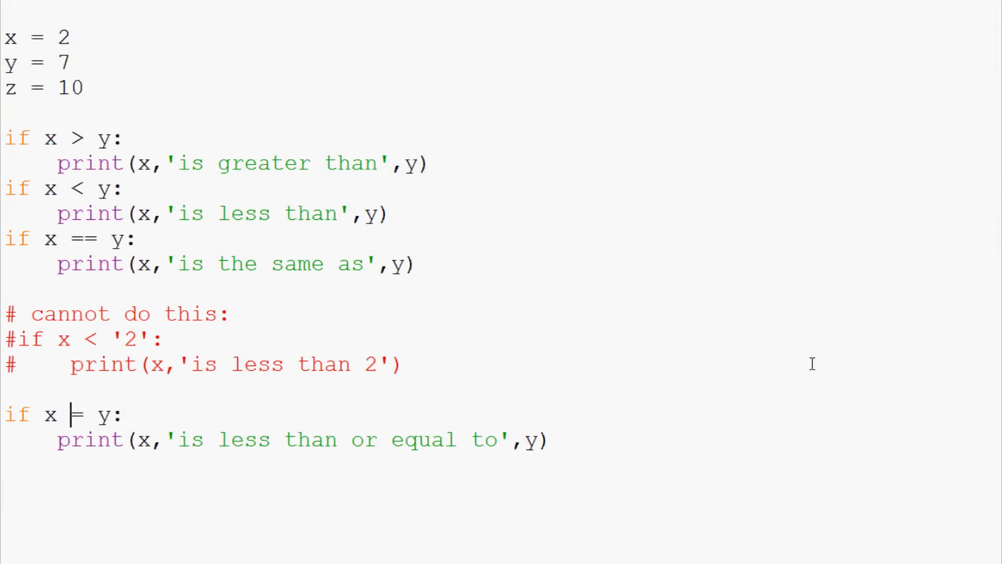
{"action": "type", "text": "<"}
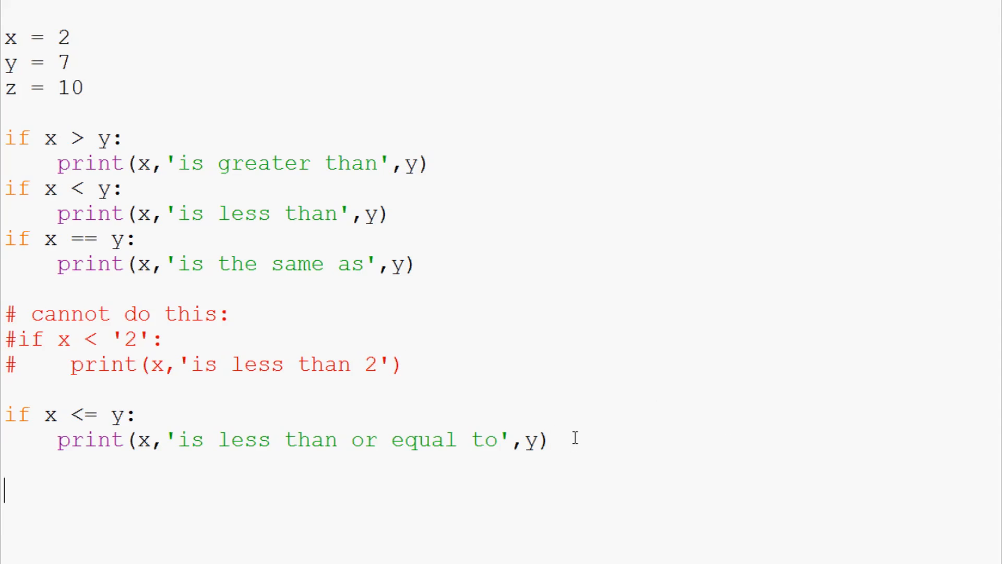
Step: Write the chained condition 'if z > y > x', correcting the mistyped y and '<'
{"action": "type", "text": "if y"}
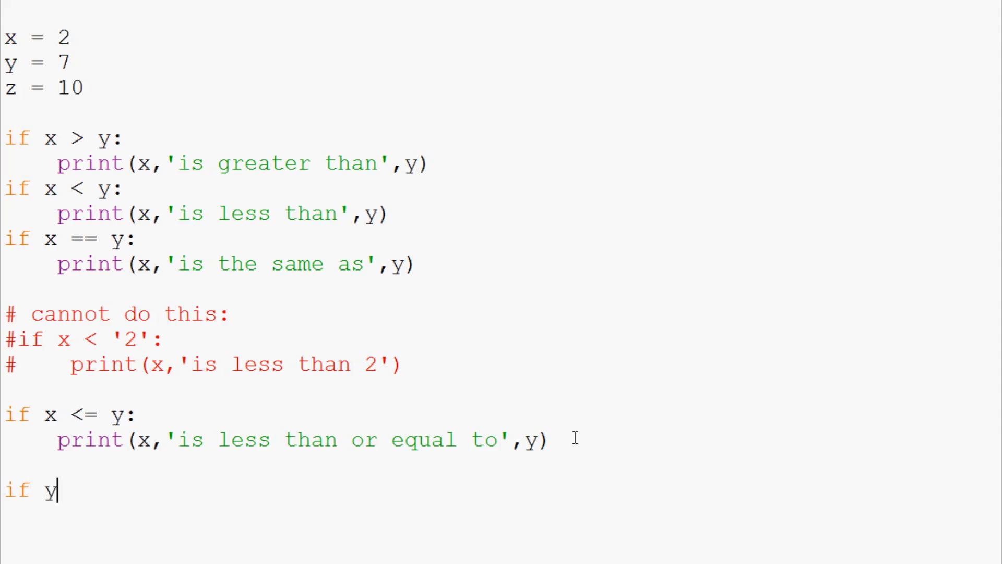
{"action": "key", "text": "Backspace"}
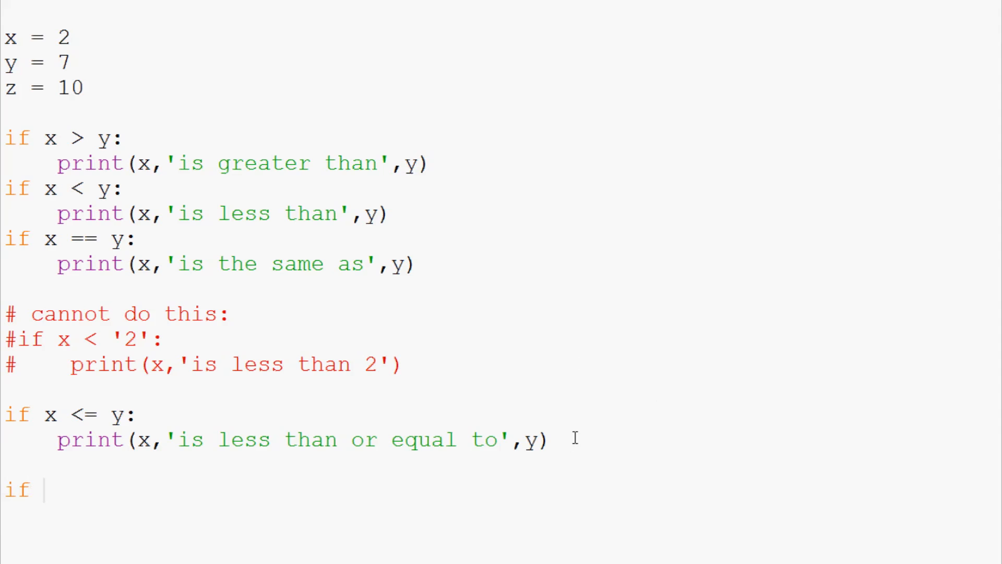
{"action": "type", "text": "z >"}
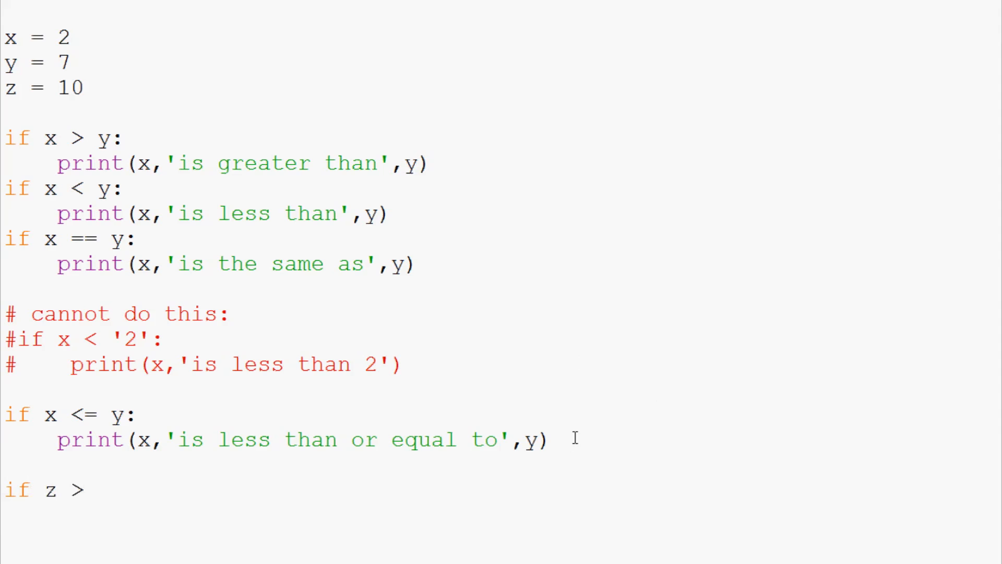
{"action": "type", "text": "y"}
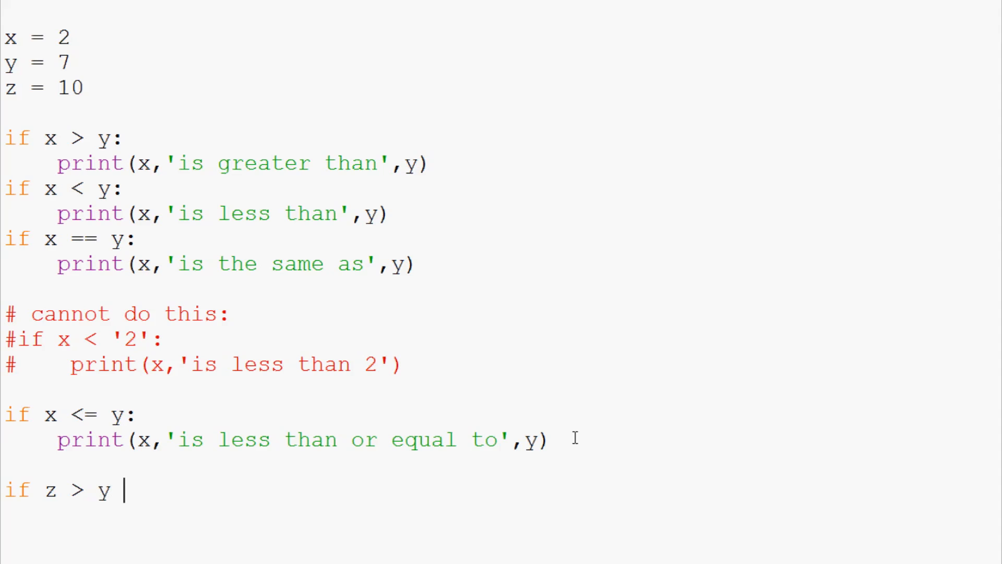
{"action": "type", "text": "<"}
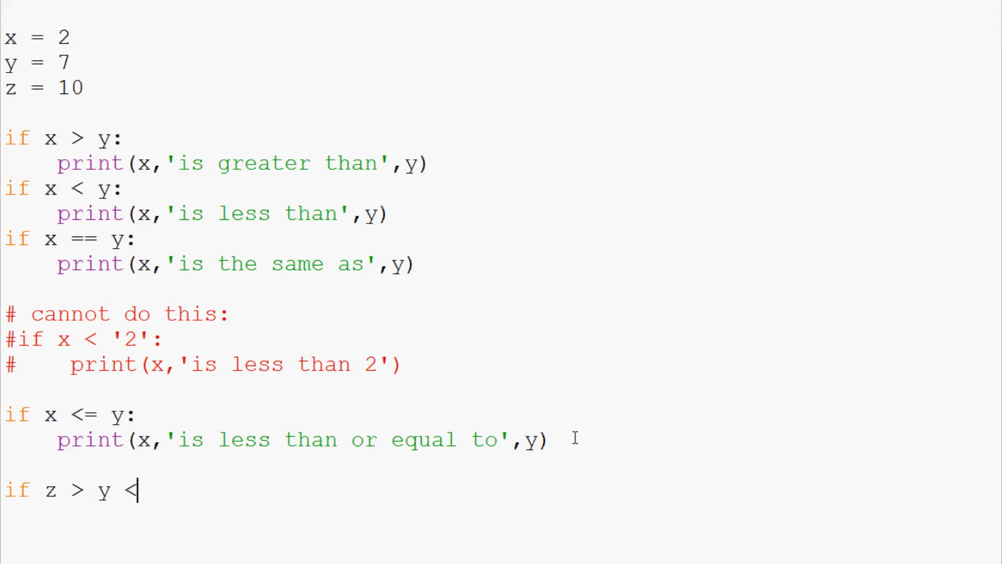
{"action": "key", "text": "Backspace"}
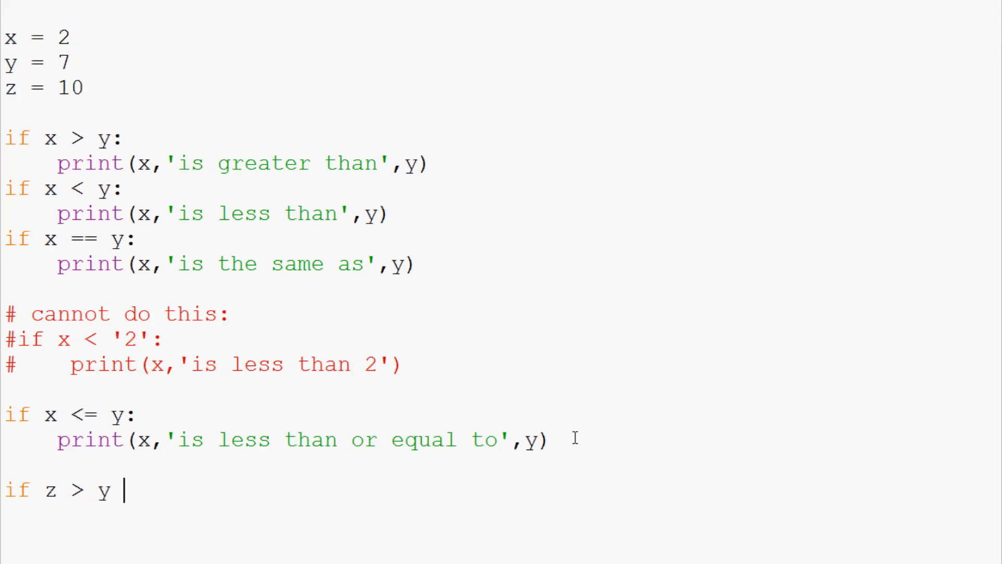
{"action": "type", "text": ">"}
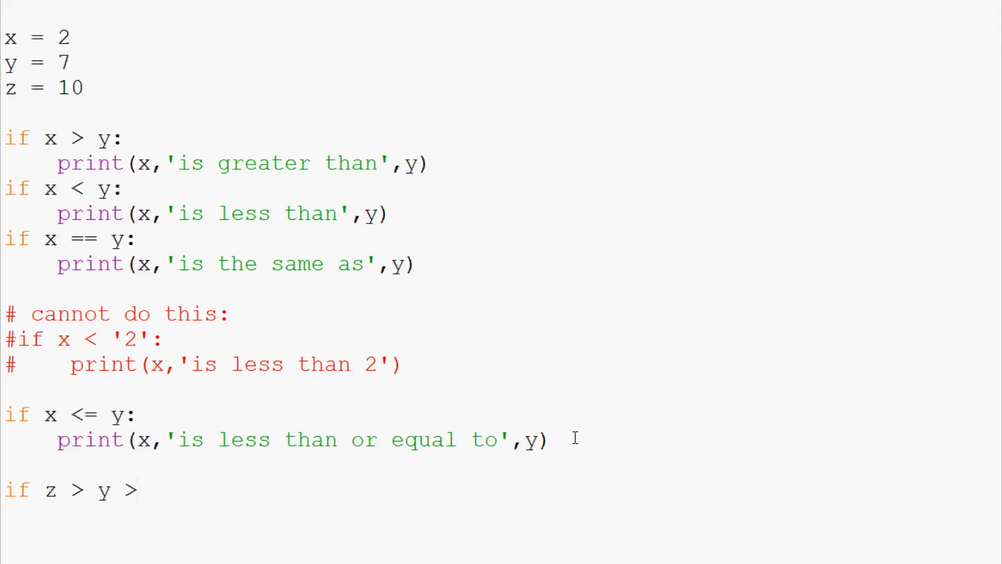
{"action": "double_click", "coordinate": [104, 491]}
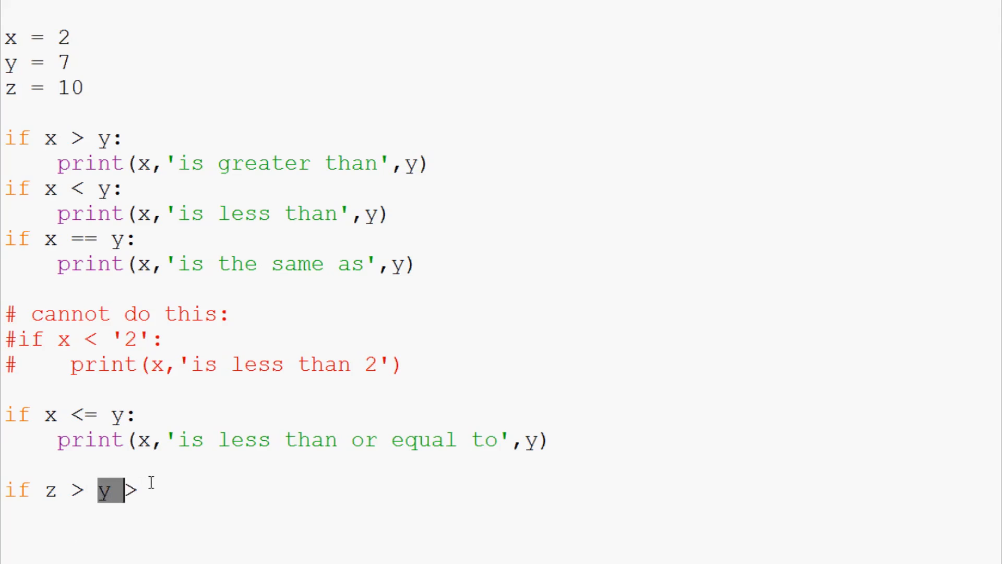
{"action": "type", "text": "x:"}
{"action": "type", "text": "print"}
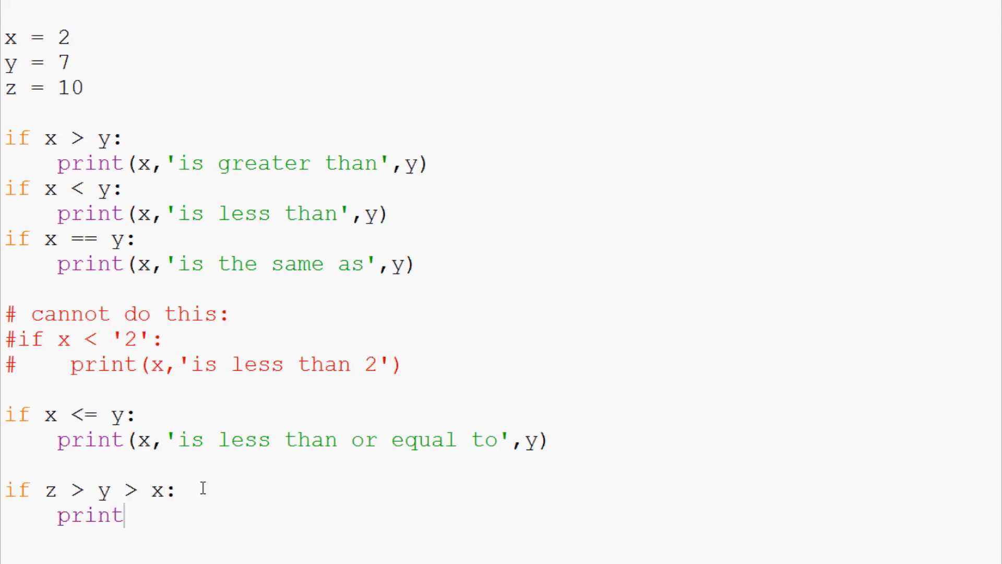
Step: Add print(z,'is greater than',y,'which is greater than',x) as the block's body
{"action": "type", "text": "()"}
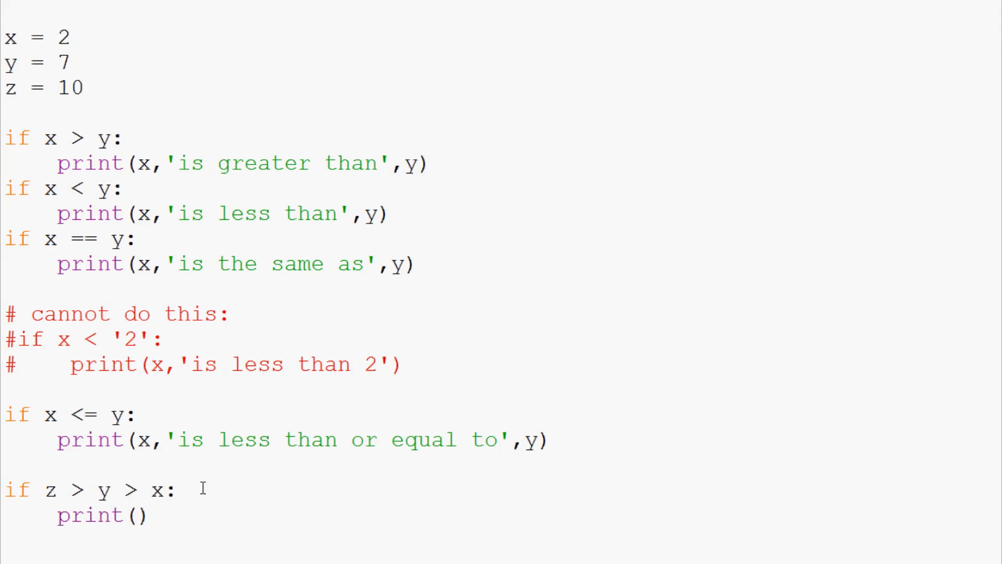
{"action": "type", "text": "z,"}
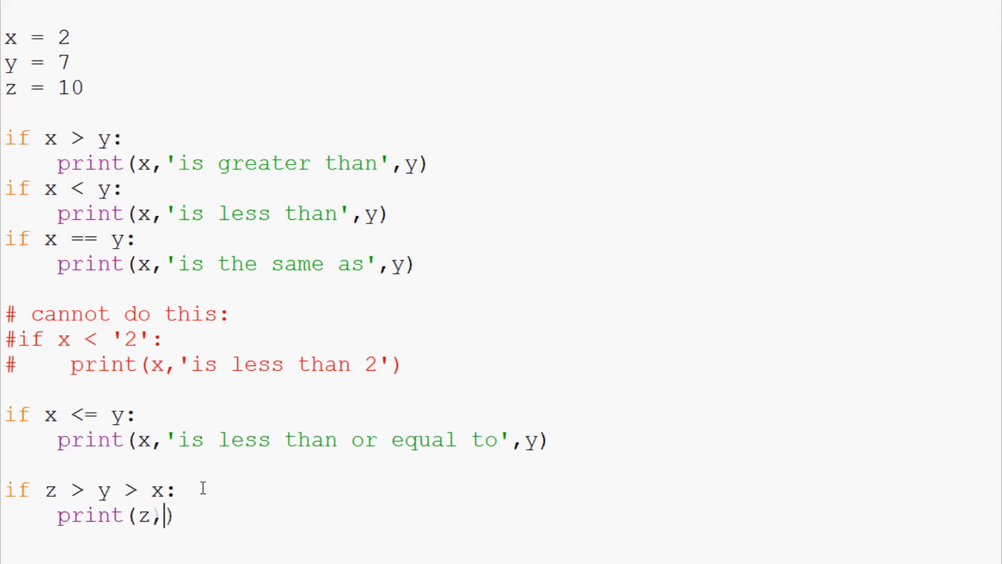
{"action": "type", "text": "'is gre"}
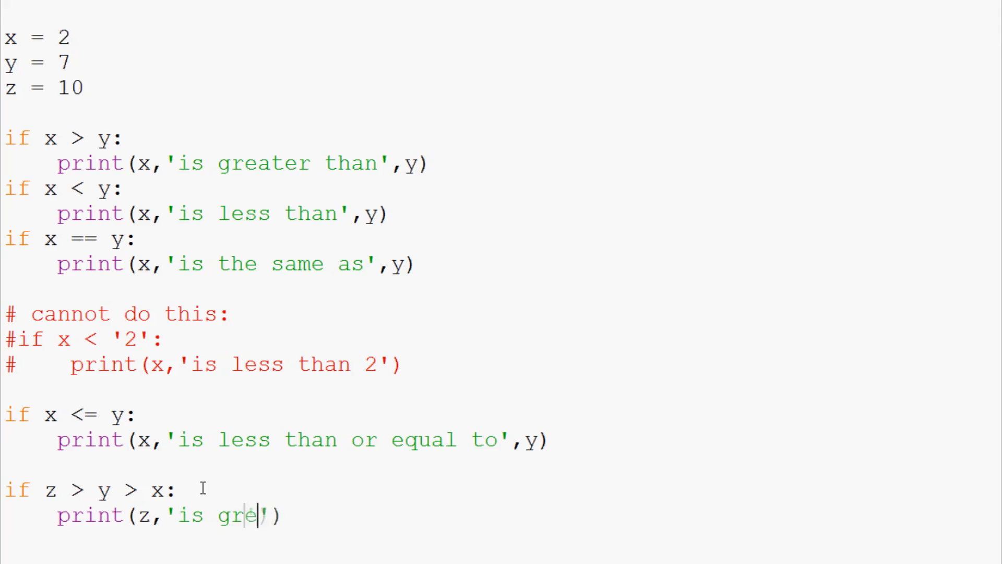
{"action": "type", "text": "ater than',"}
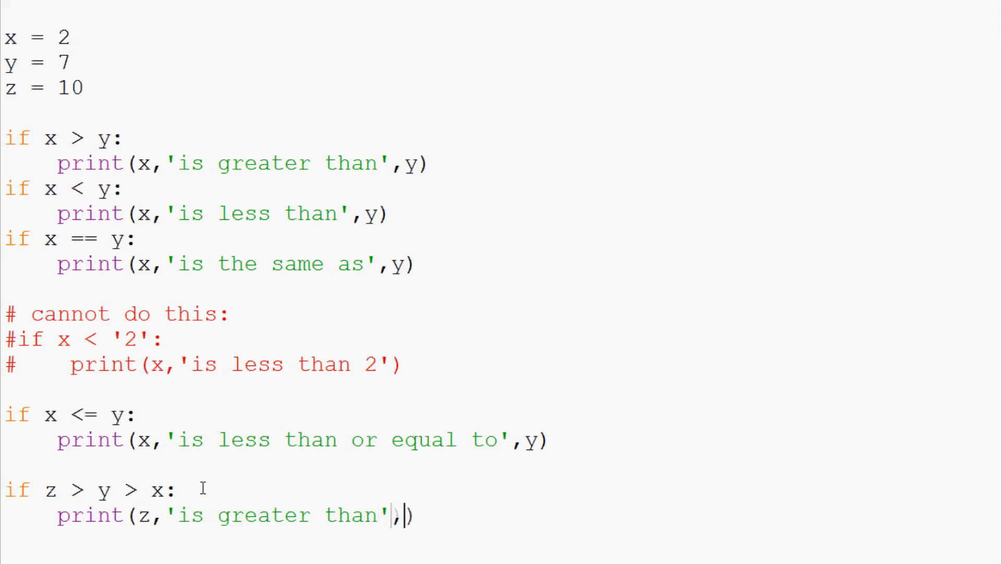
{"action": "type", "text": "y,''"}
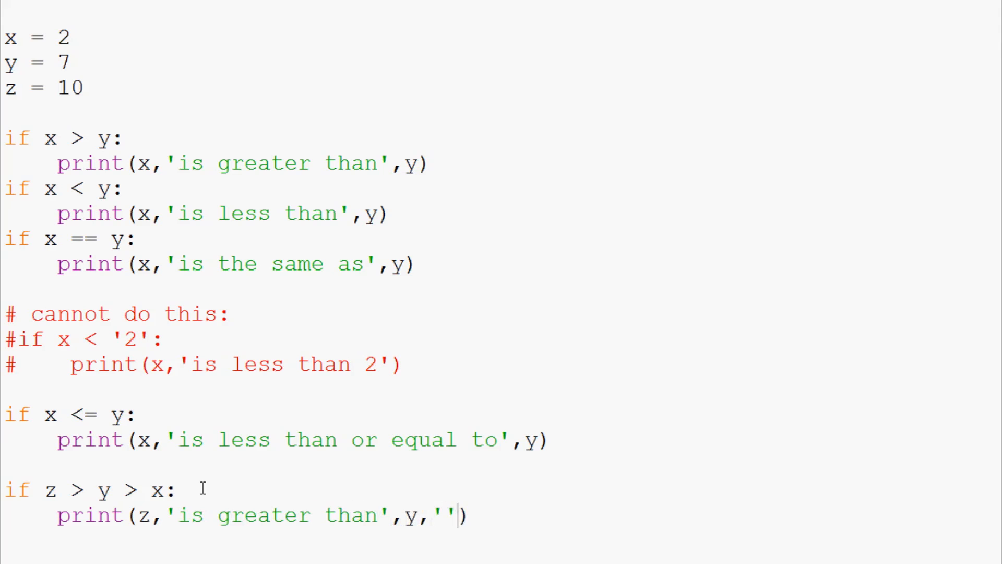
{"action": "type", "text": "which is greater"}
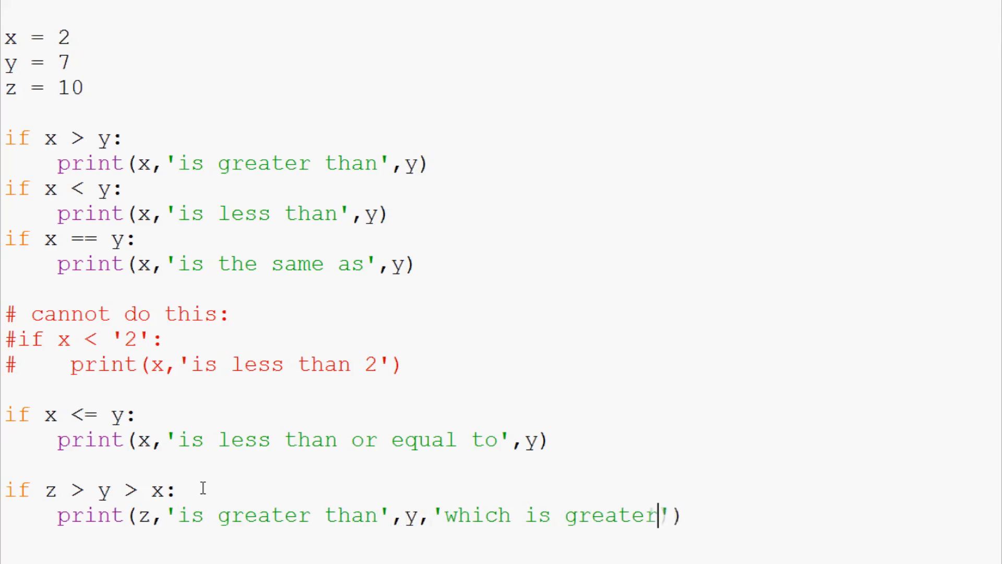
{"action": "type", "text": "than',"}
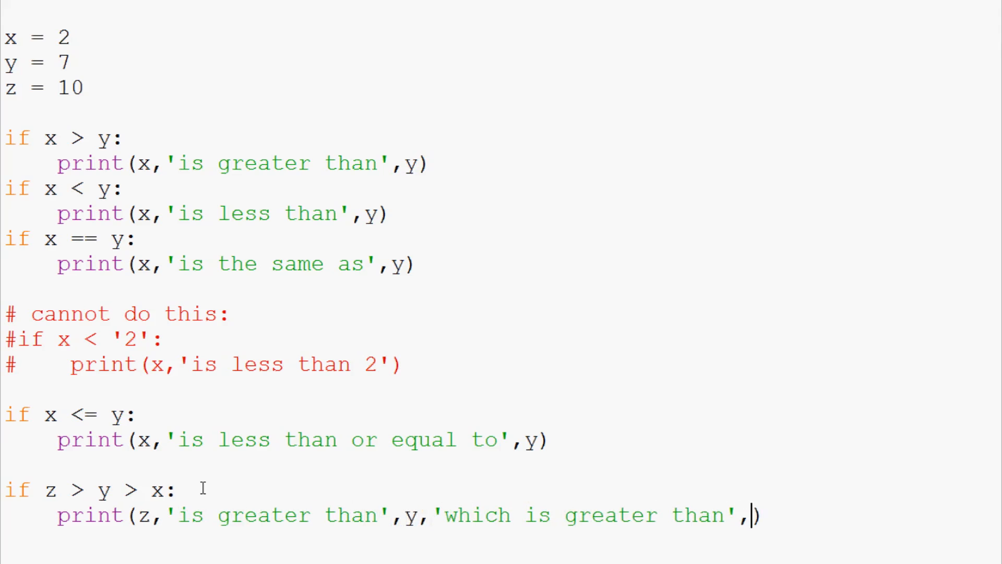
{"action": "type", "text": "x"}
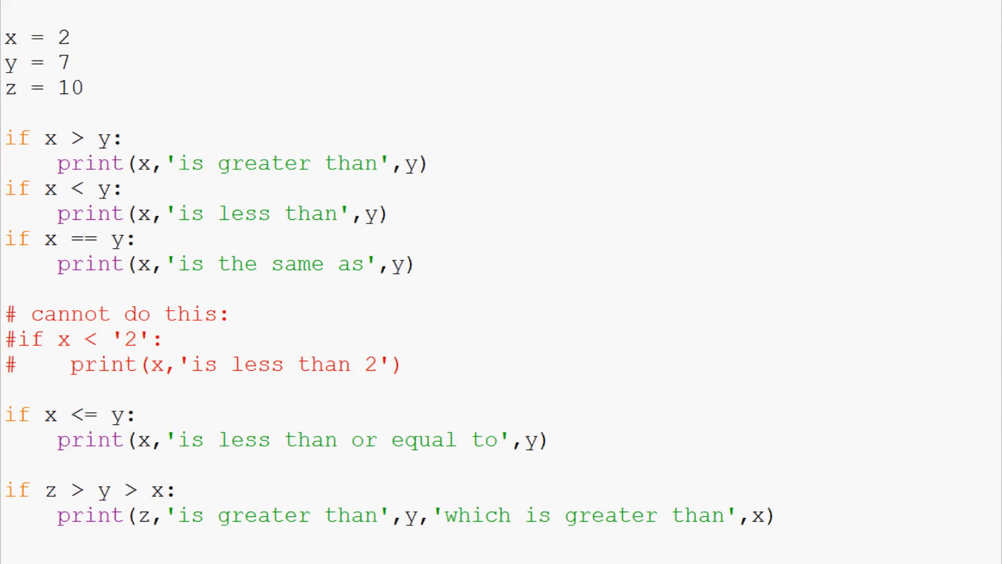
Step: Append '<= z > y' after x so the condition reads z > y > x <= z > y
{"action": "left_click", "coordinate": [163, 490]}
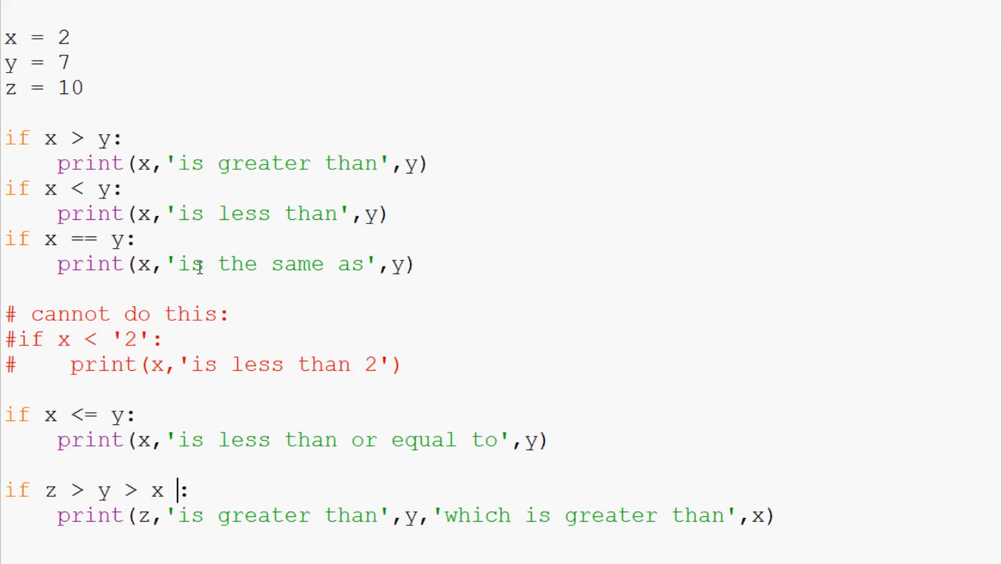
{"action": "type", "text": "< z"}
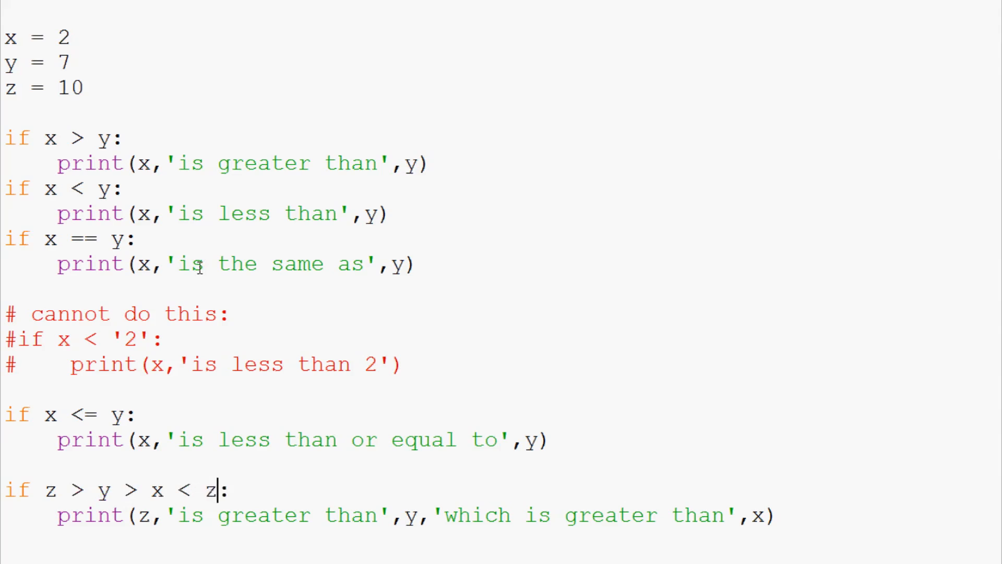
{"action": "type", "text": ">"}
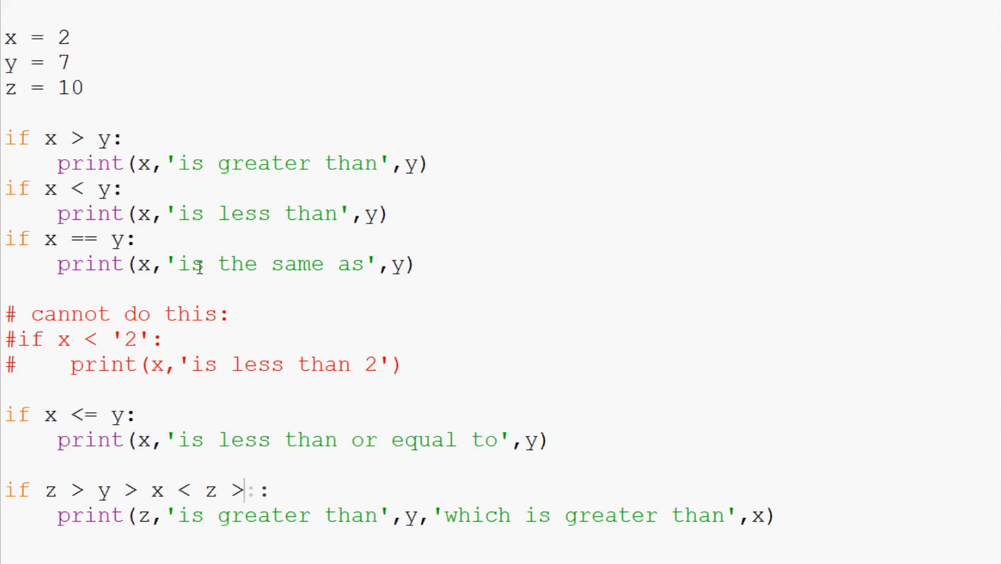
{"action": "type", "text": "y"}
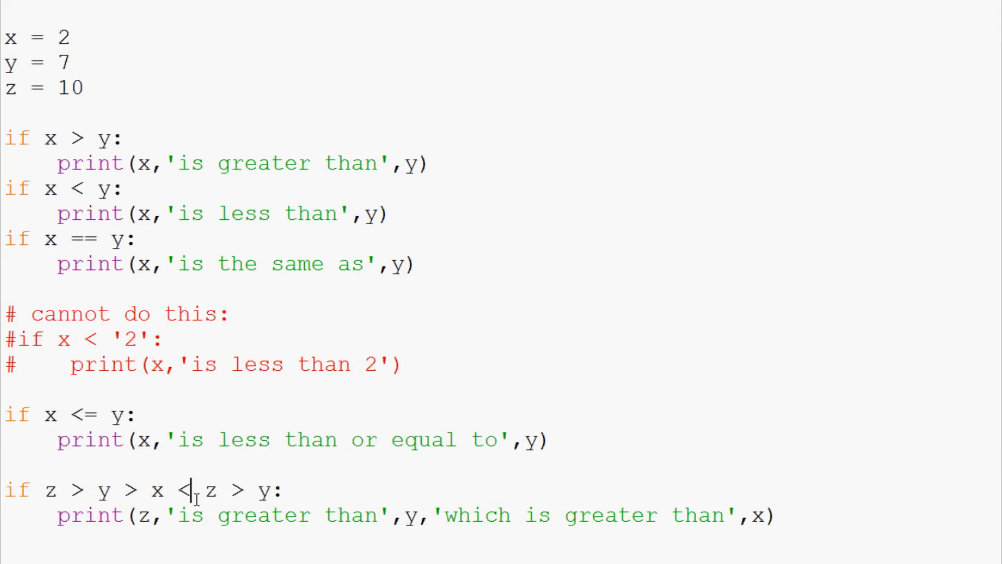
{"action": "type", "text": "="}
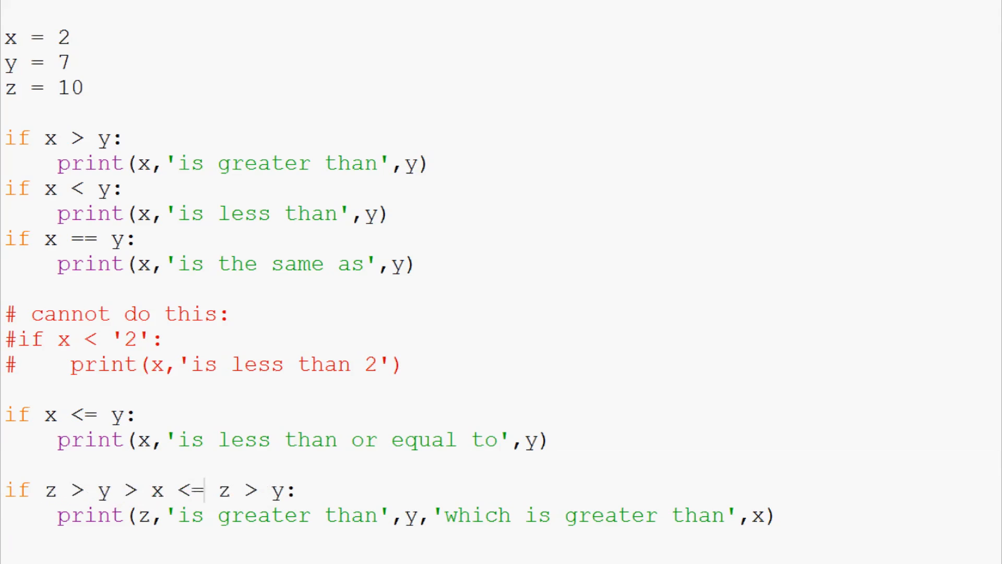
{"action": "left_click", "coordinate": [301, 490]}
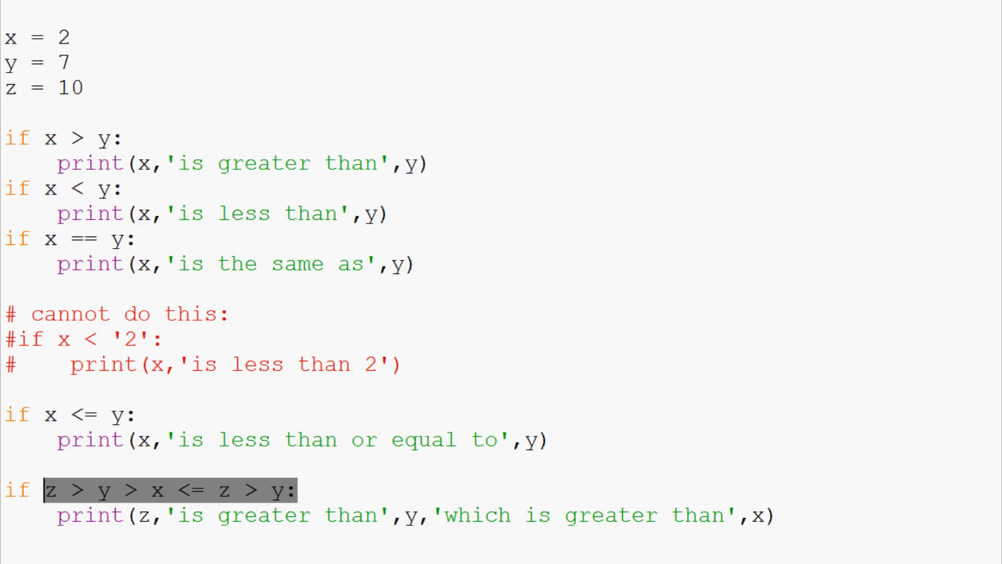
{"action": "mouse_move", "coordinate": [579, 552]}
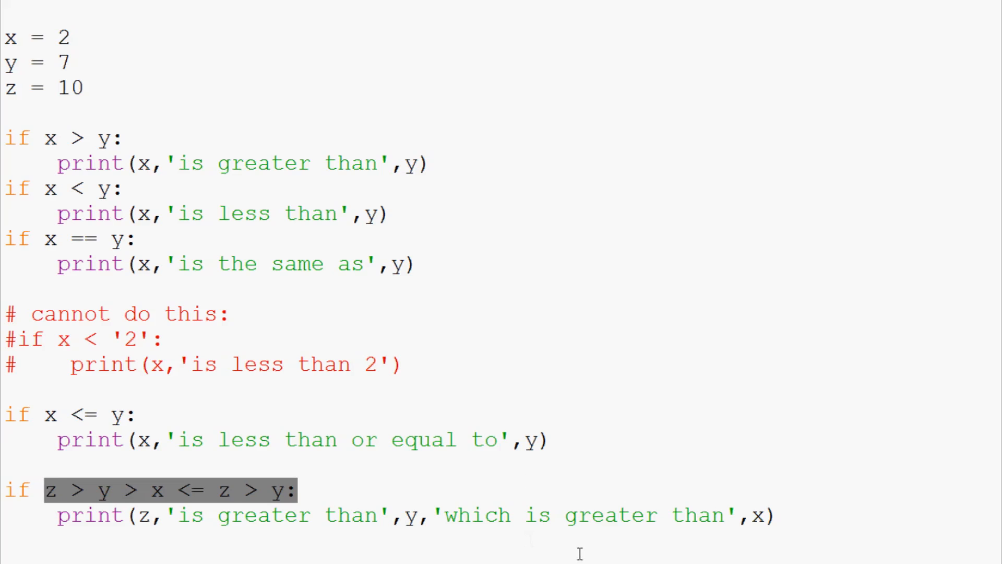